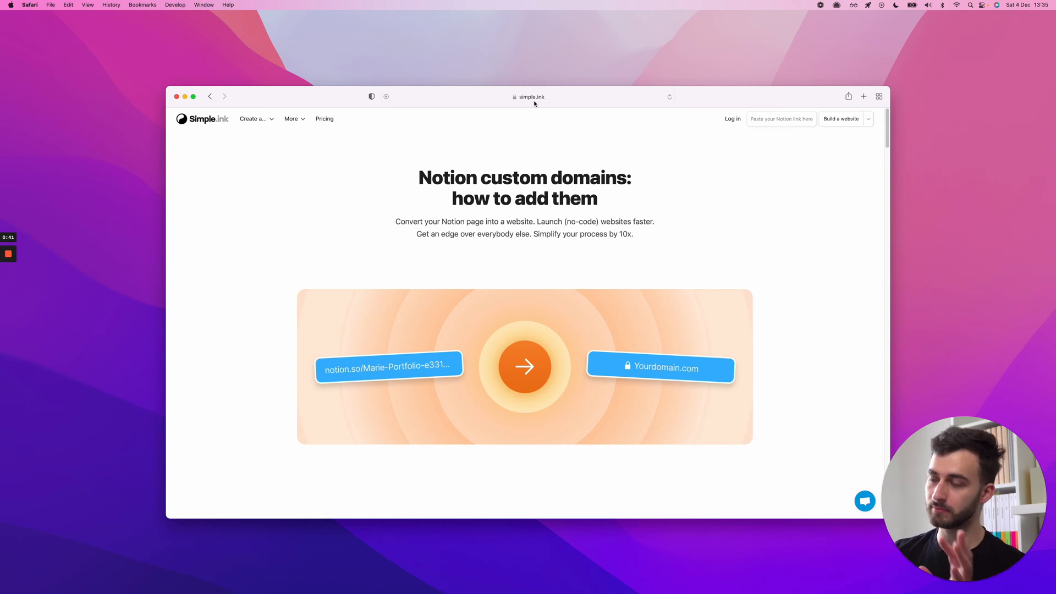
pyautogui.moveTo(522, 111)
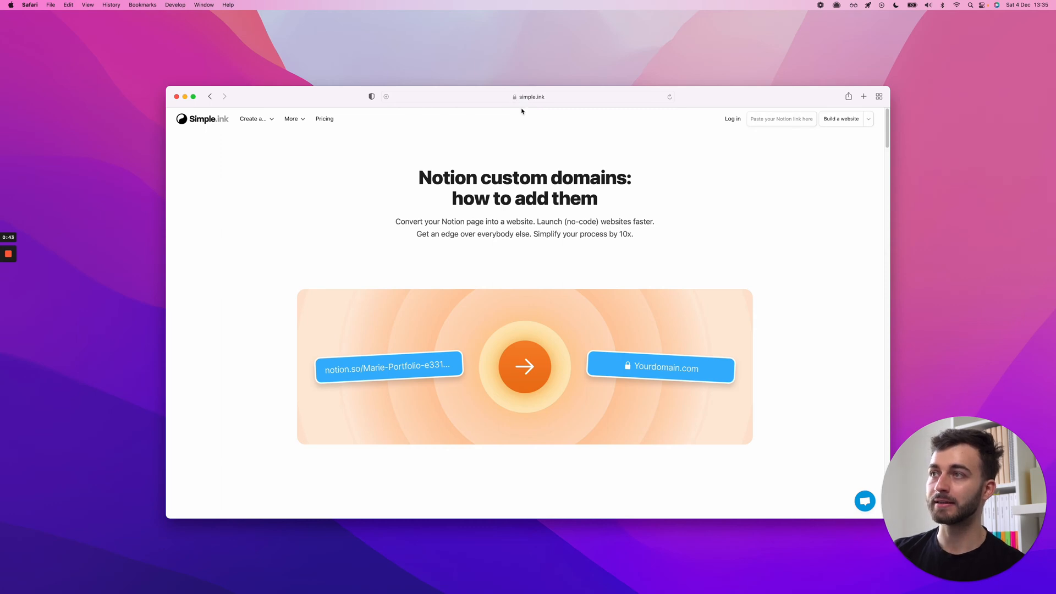
pyautogui.moveTo(539, 117)
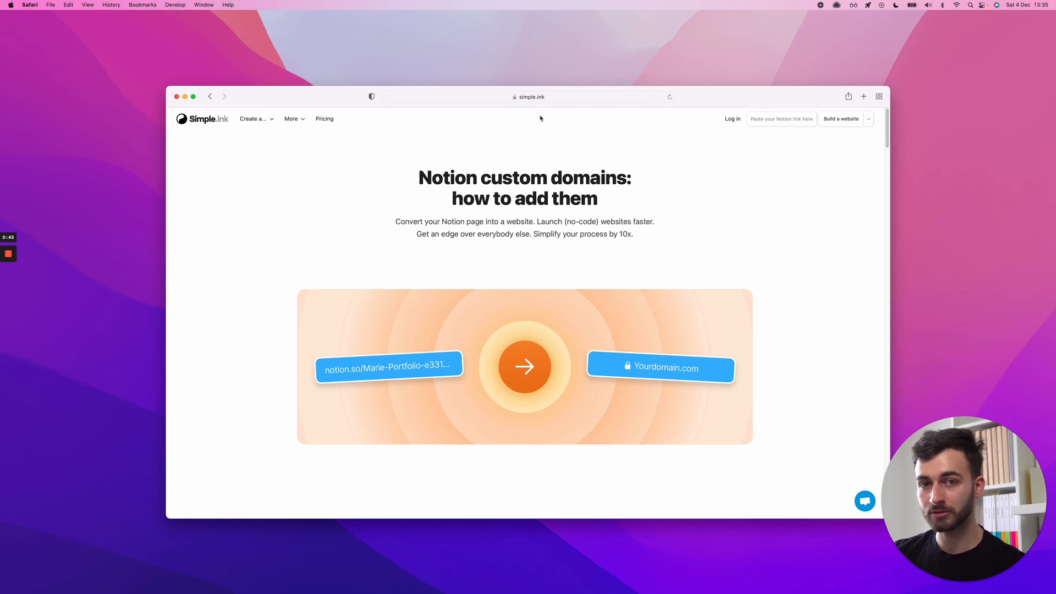
pyautogui.moveTo(667, 374)
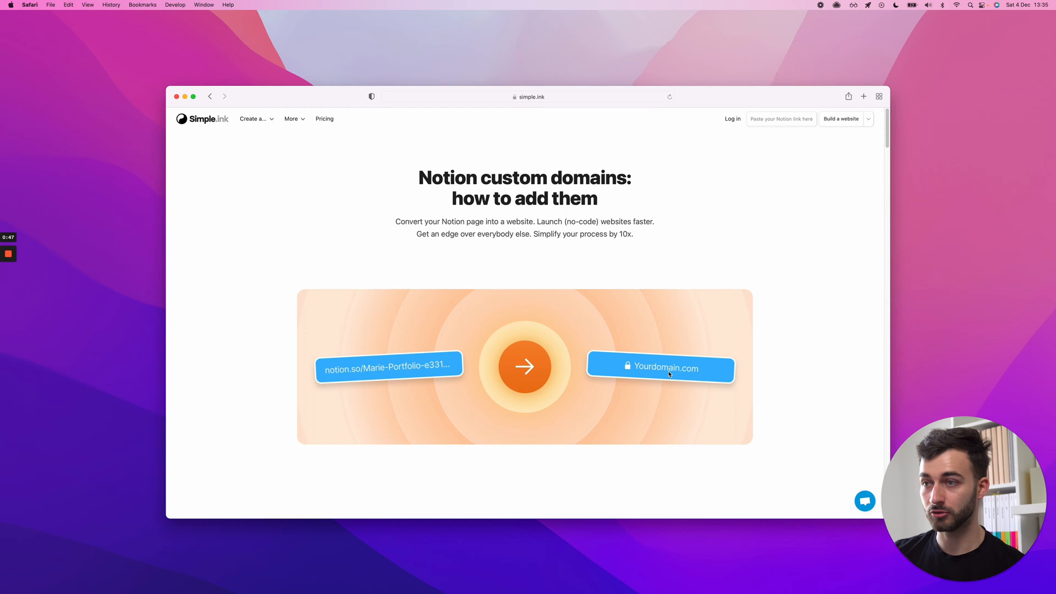
pyautogui.moveTo(701, 310)
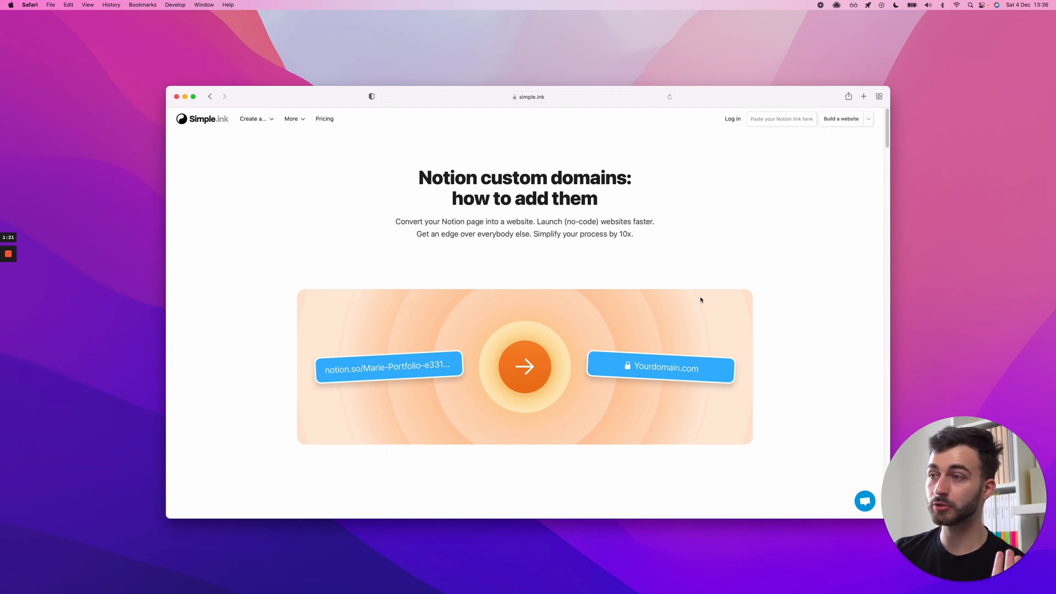
pyautogui.scroll(-3)
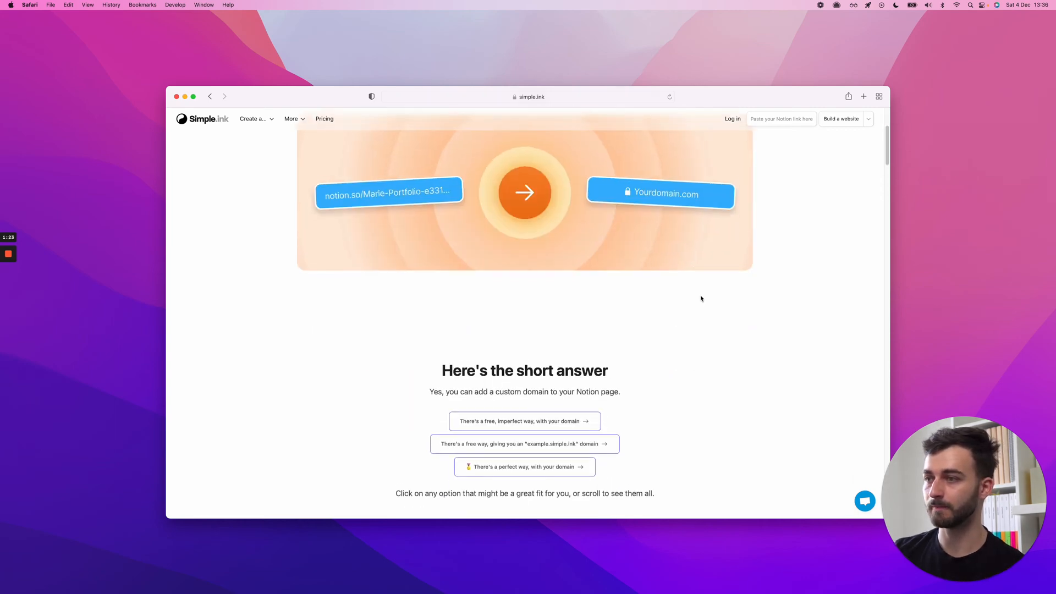
pyautogui.scroll(-3)
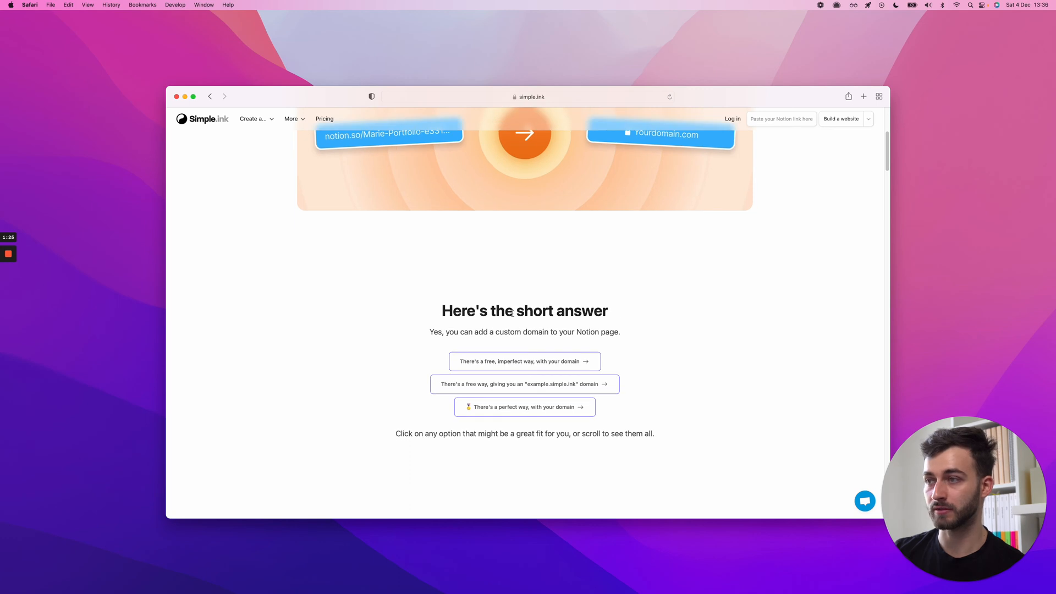
pyautogui.scroll(-3)
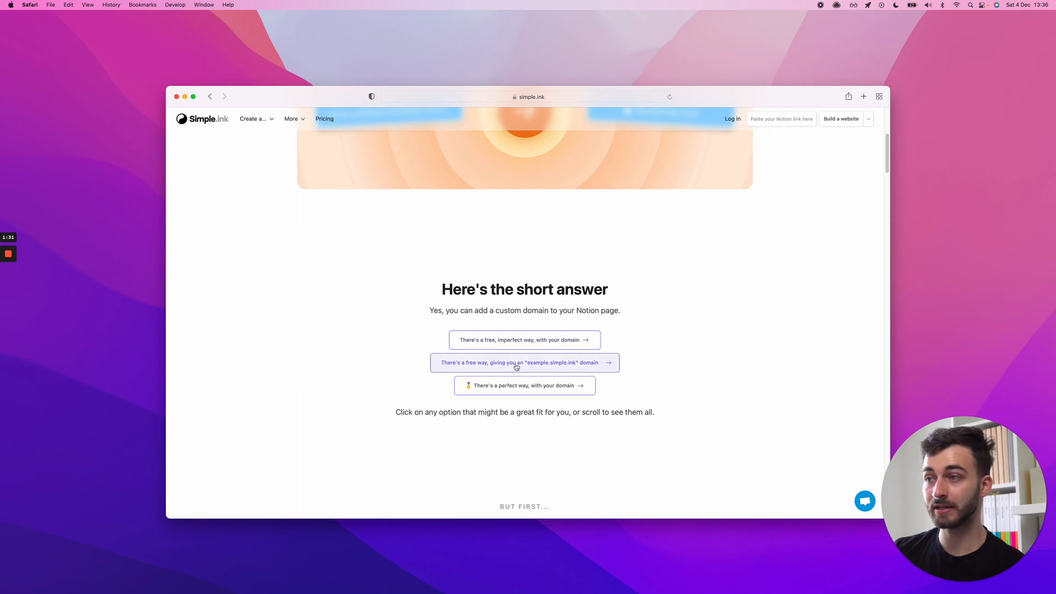
pyautogui.moveTo(592, 365)
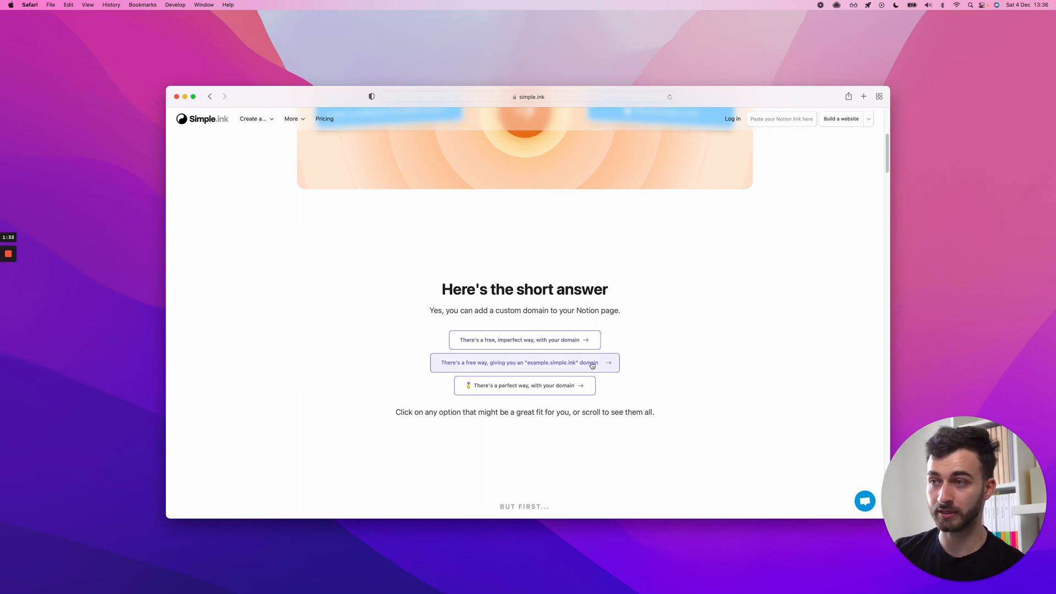
pyautogui.moveTo(634, 315)
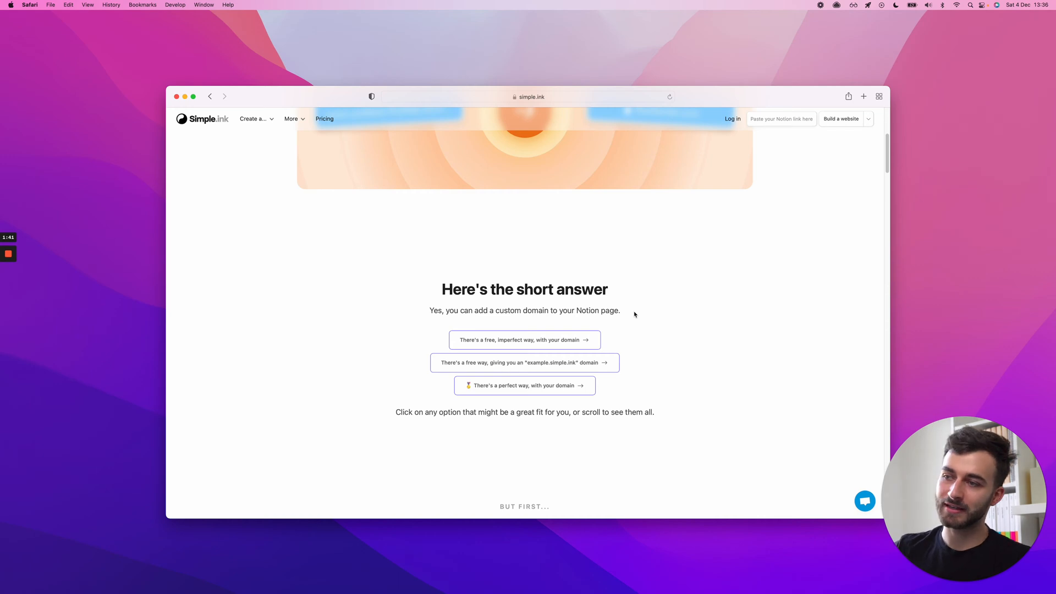
pyautogui.moveTo(600, 310)
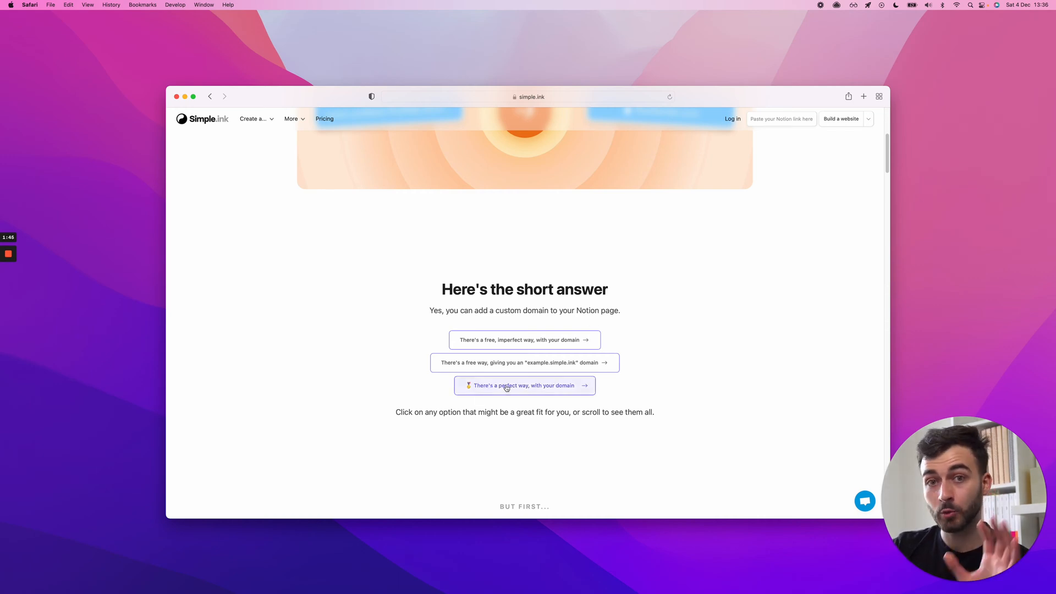
pyautogui.moveTo(669, 389)
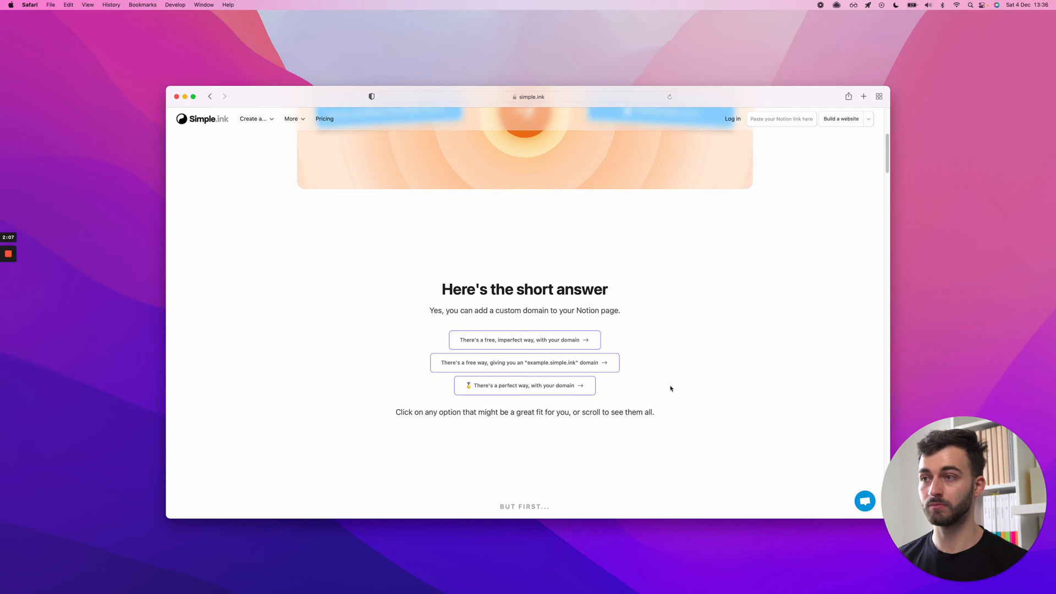
pyautogui.scroll(3)
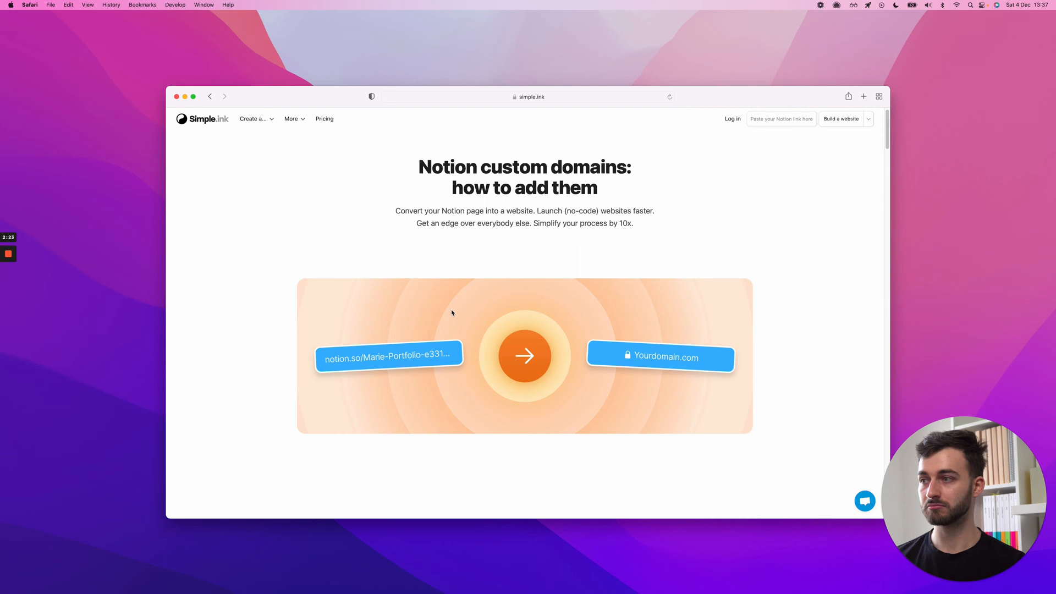
pyautogui.scroll(-3)
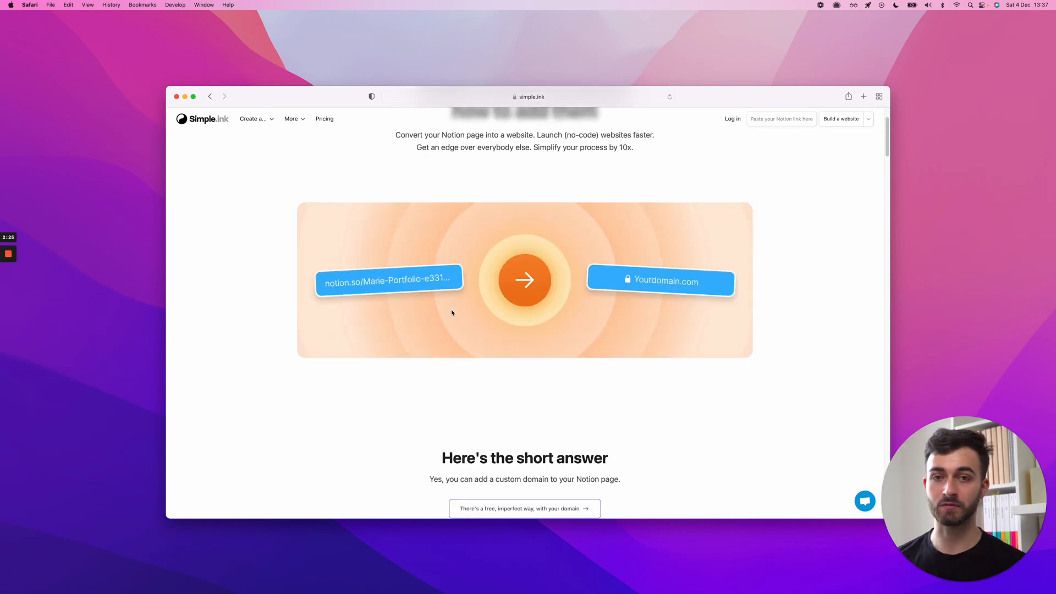
pyautogui.scroll(-3)
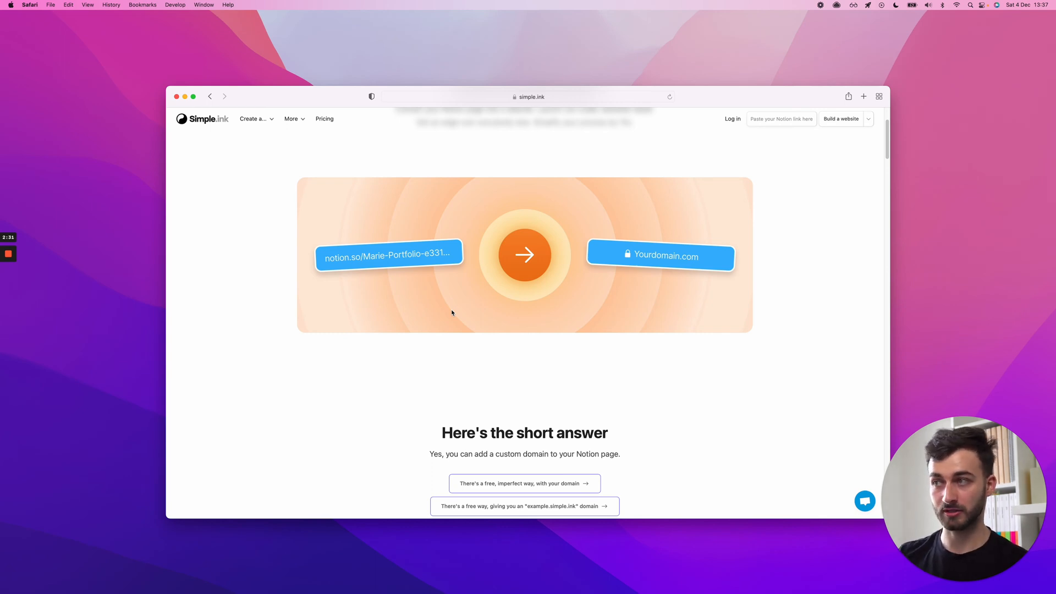
pyautogui.scroll(-3)
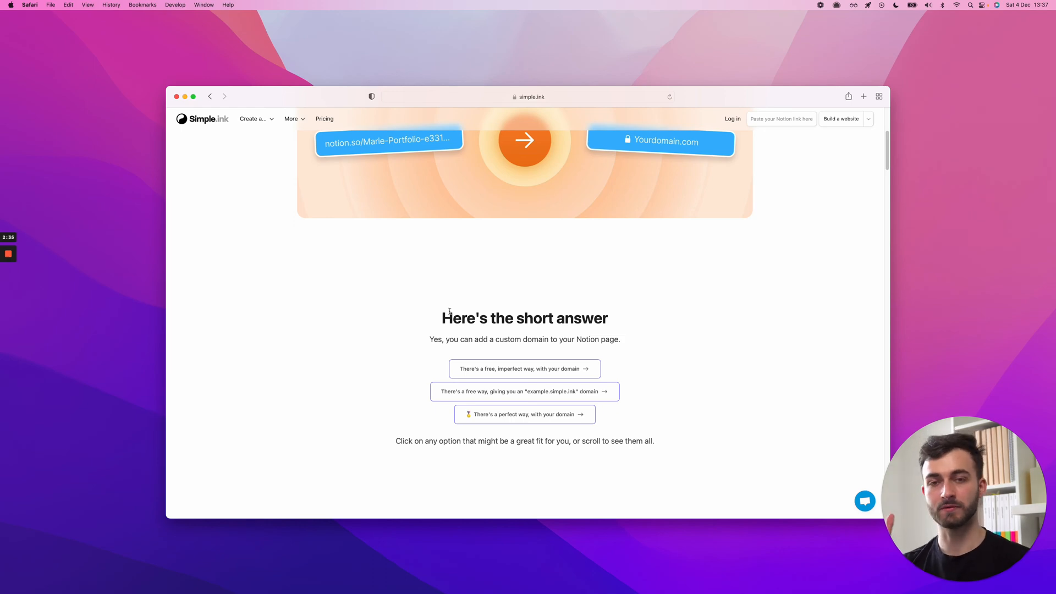
pyautogui.scroll(-3)
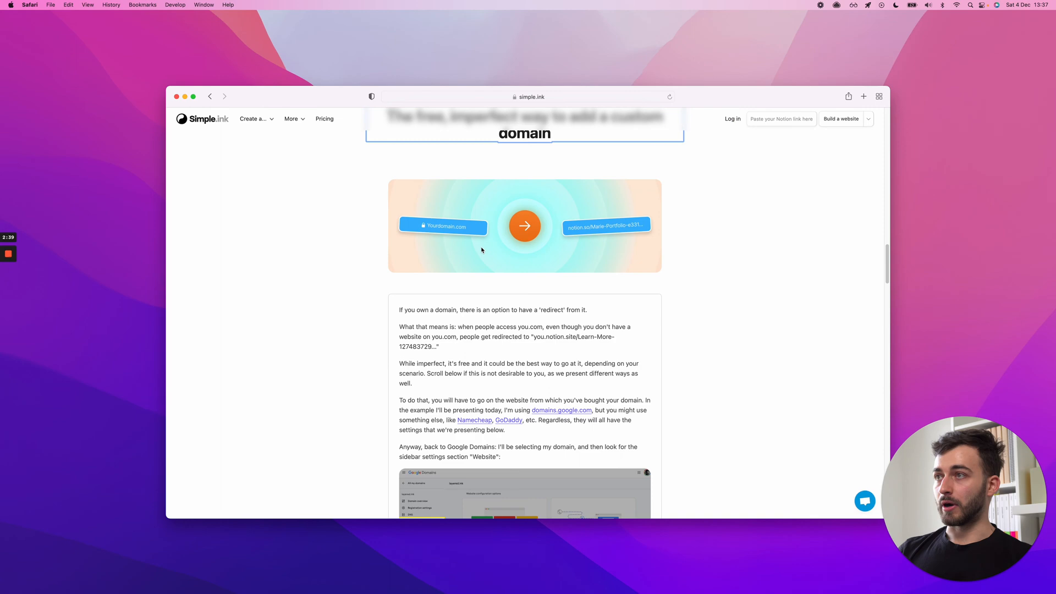
pyautogui.scroll(3)
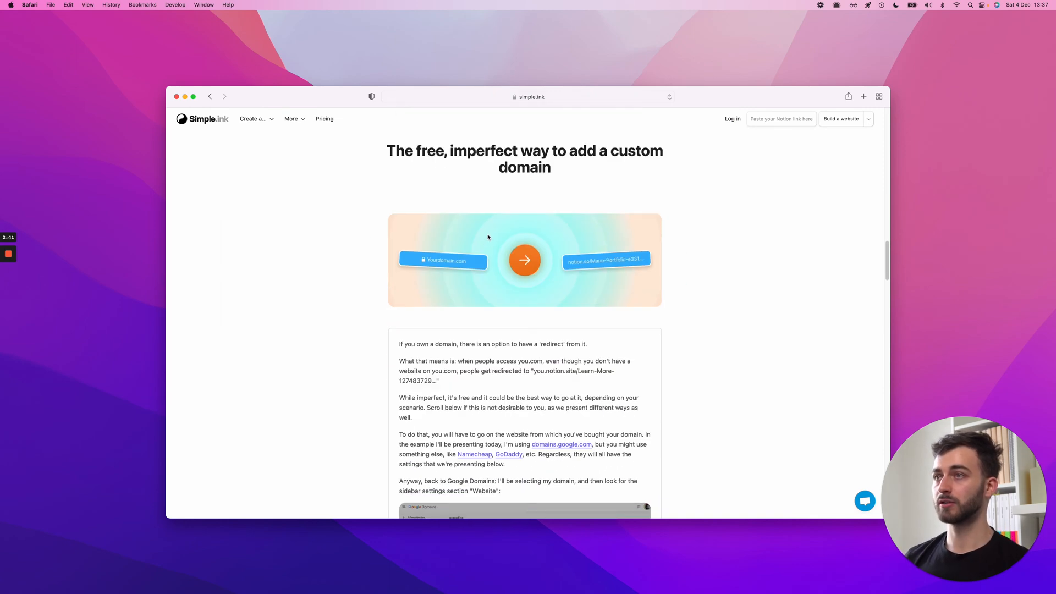
pyautogui.scroll(-3)
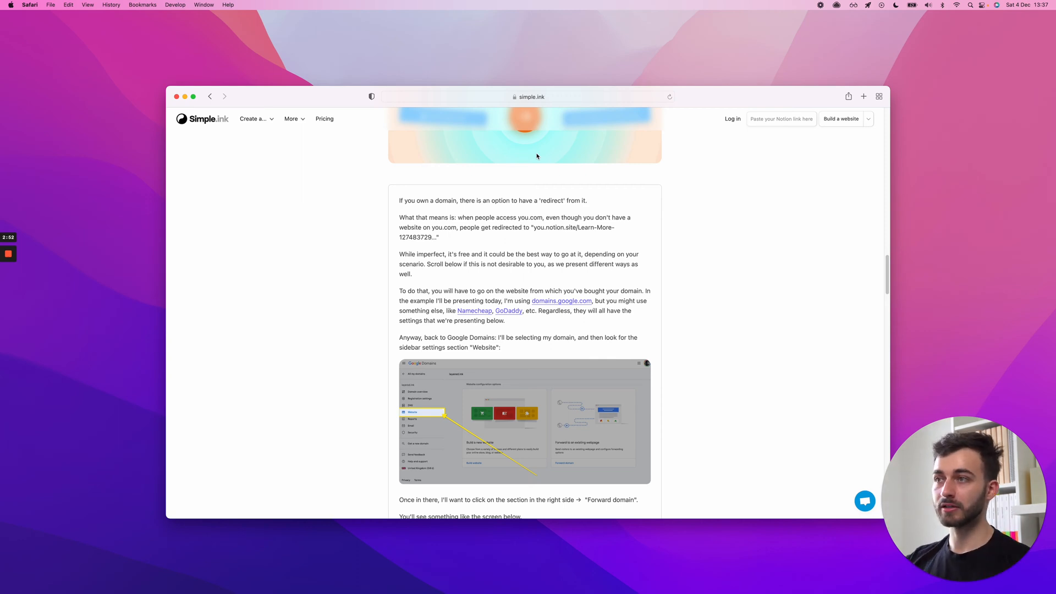
pyautogui.moveTo(532, 151)
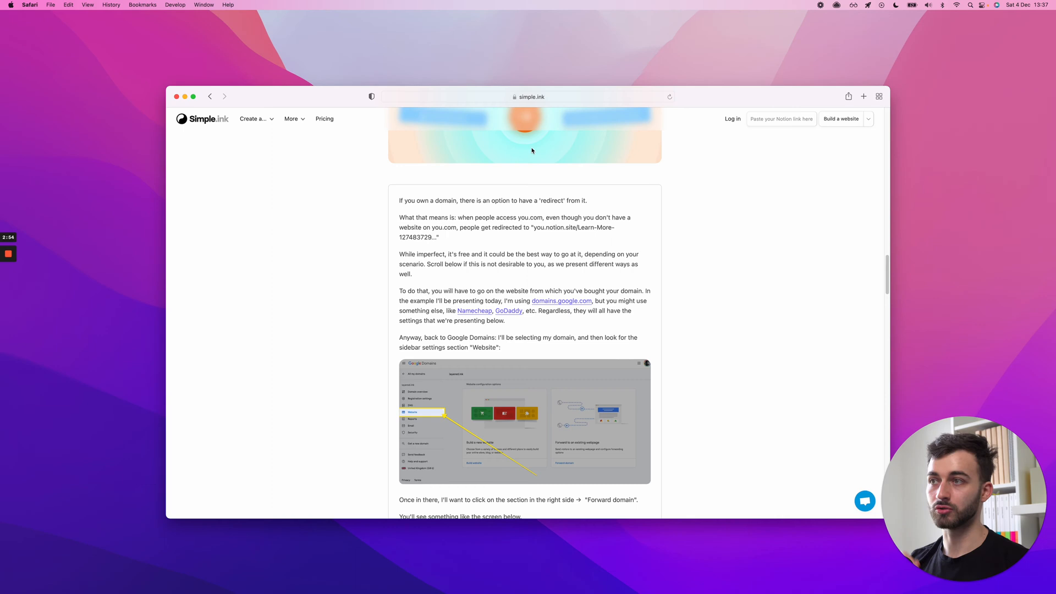
pyautogui.moveTo(535, 177)
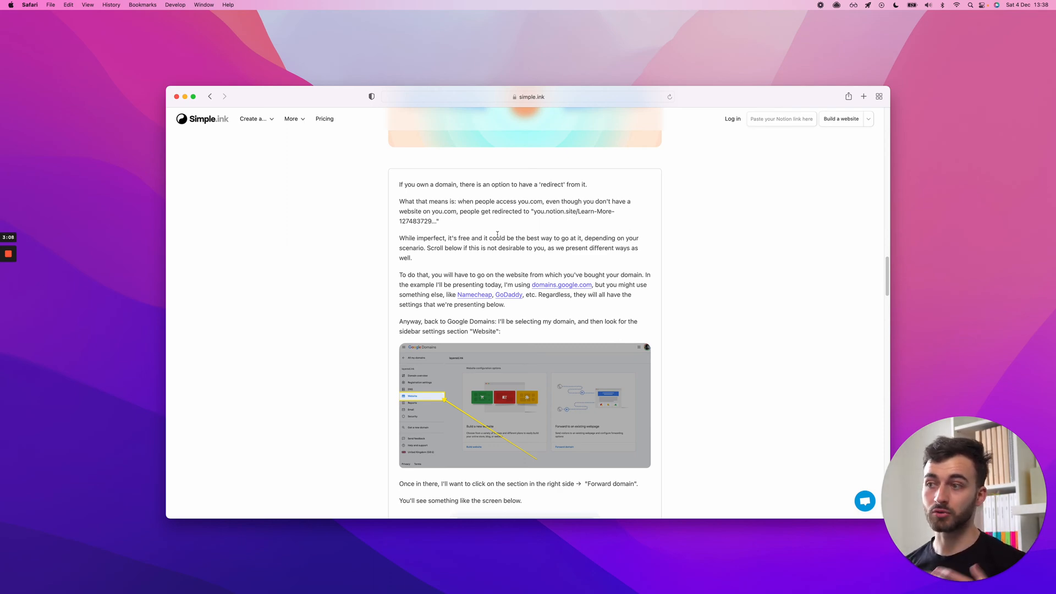
pyautogui.scroll(3)
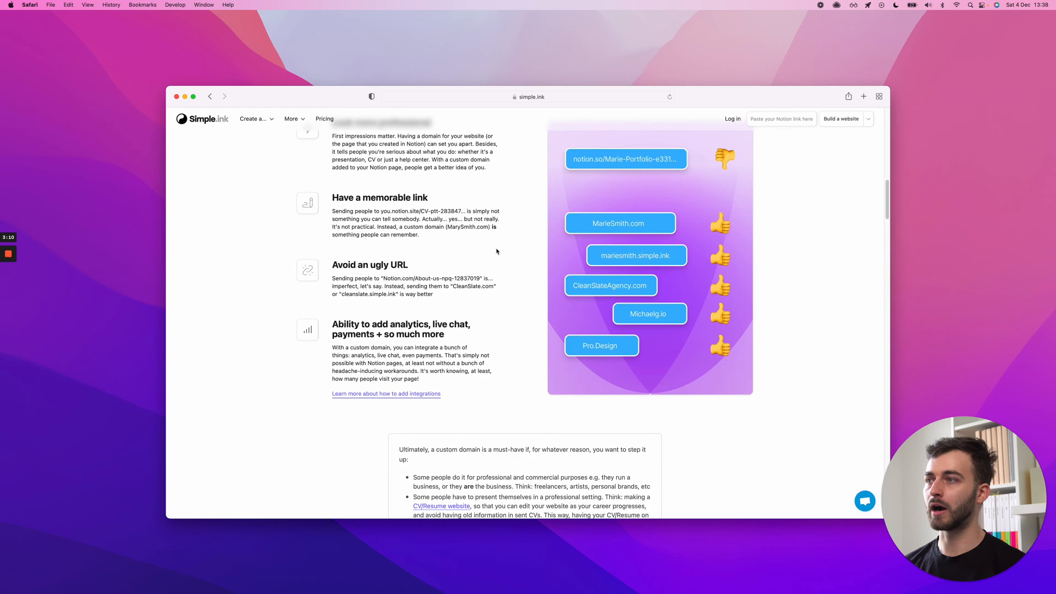
pyautogui.scroll(3)
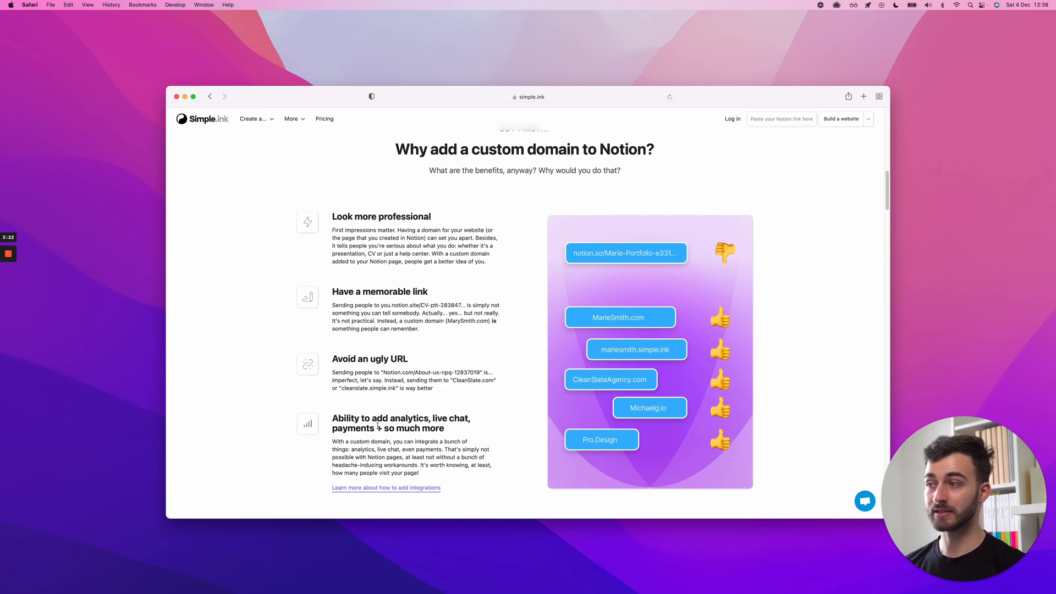
pyautogui.moveTo(452, 364)
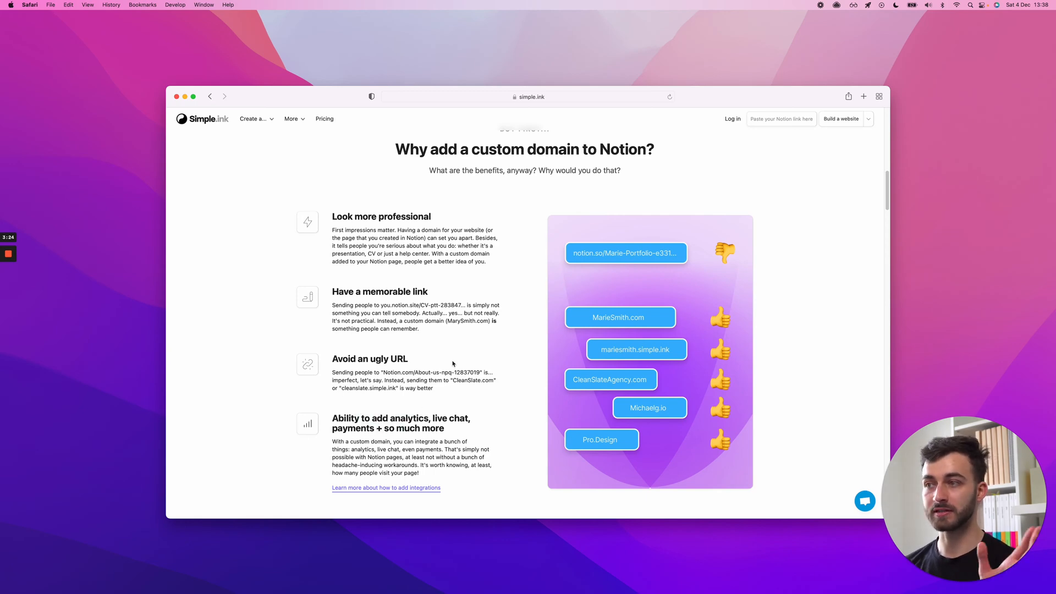
pyautogui.scroll(-3)
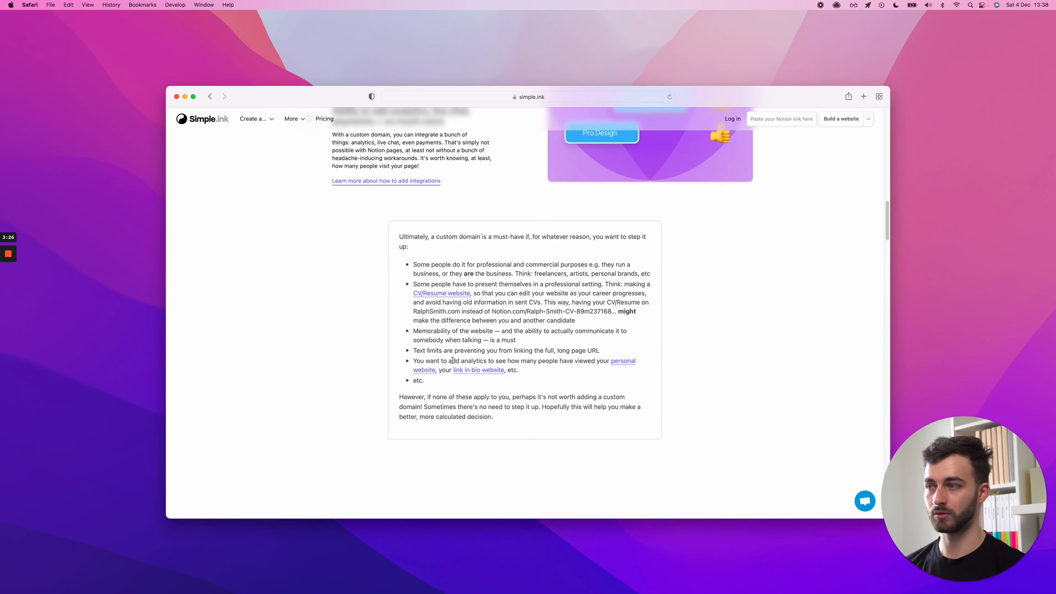
pyautogui.scroll(-3)
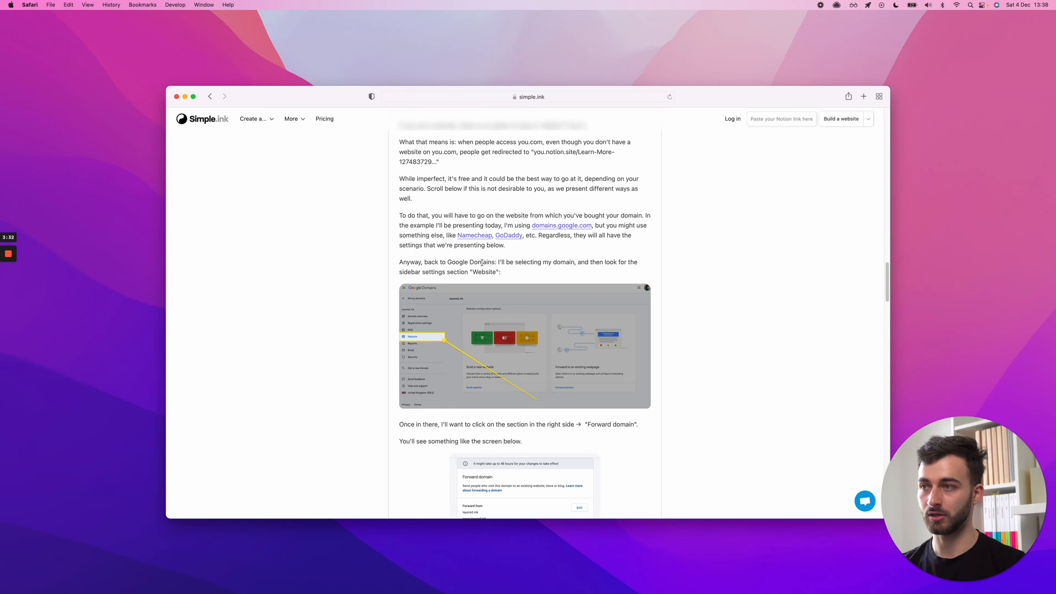
pyautogui.scroll(-3)
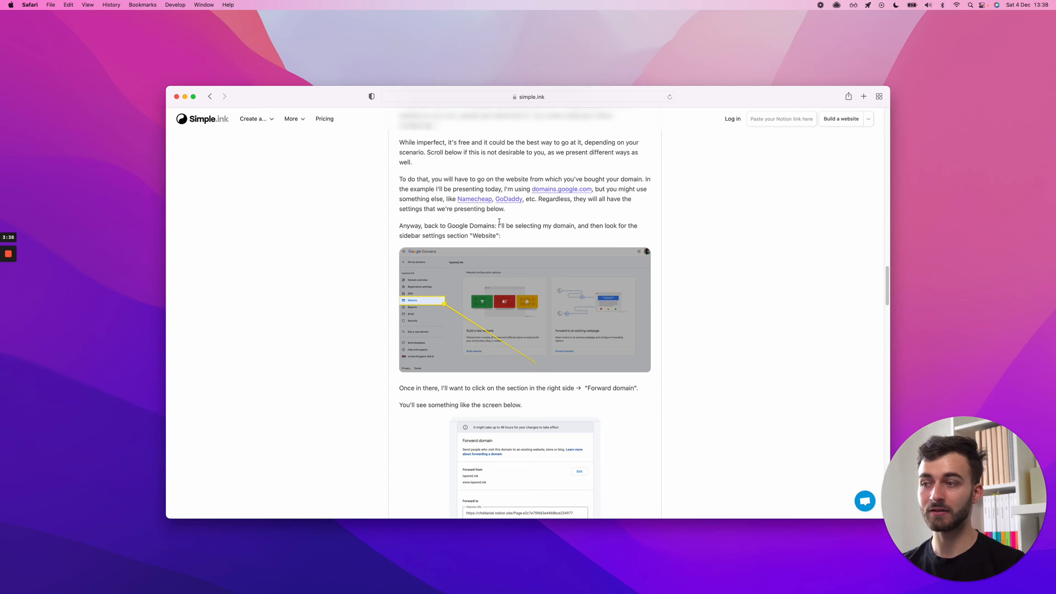
pyautogui.scroll(-3)
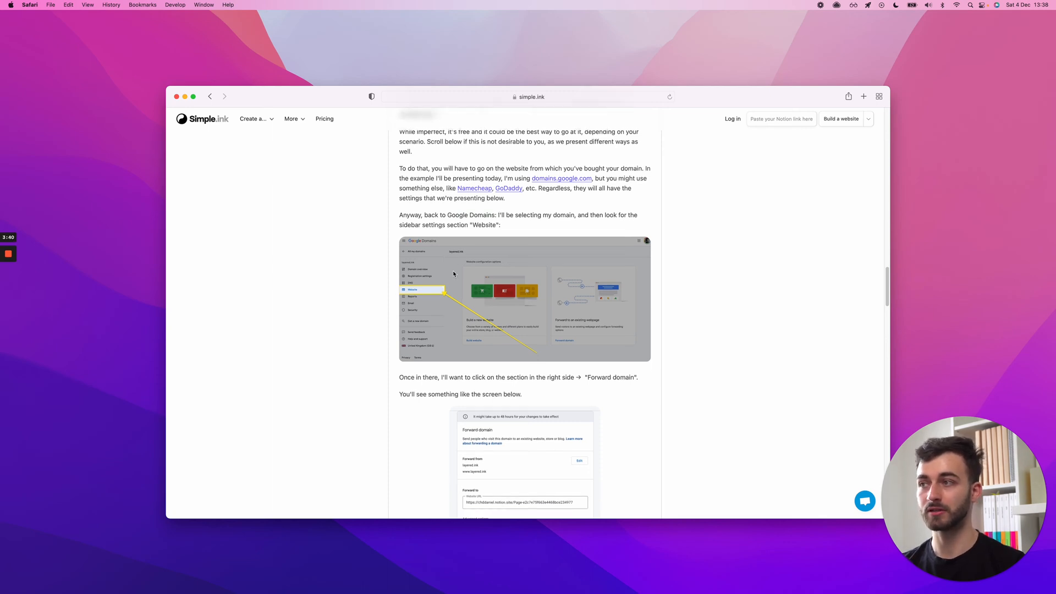
pyautogui.scroll(-3)
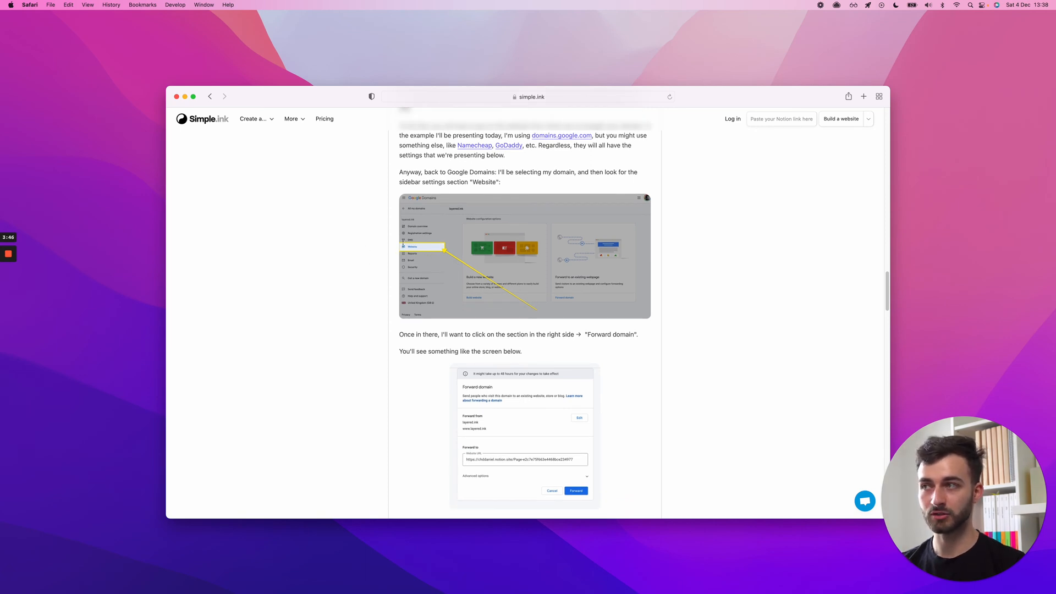
pyautogui.scroll(-3)
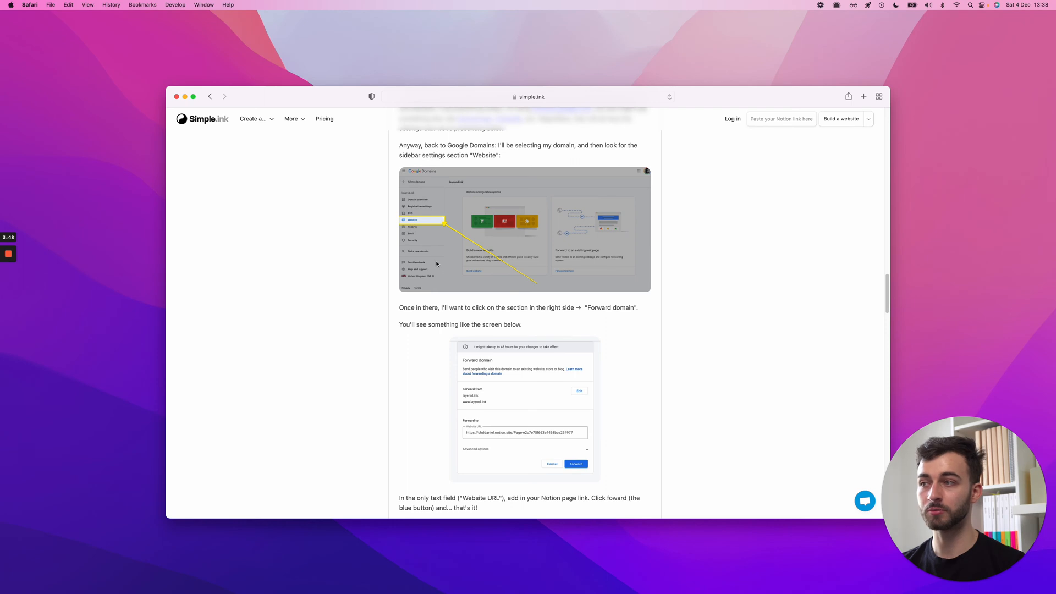
pyautogui.scroll(-3)
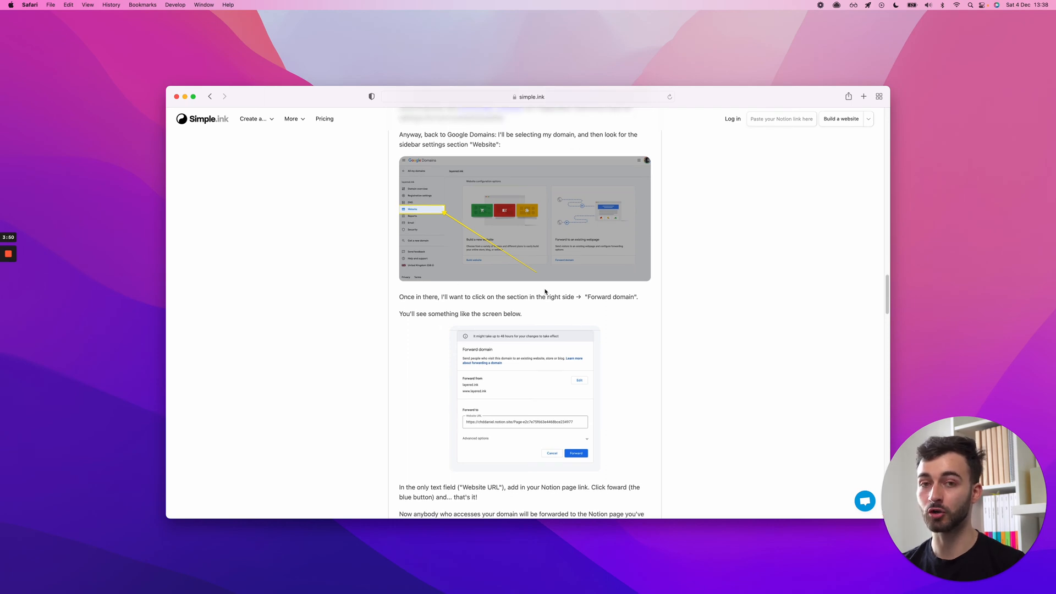
pyautogui.scroll(-3)
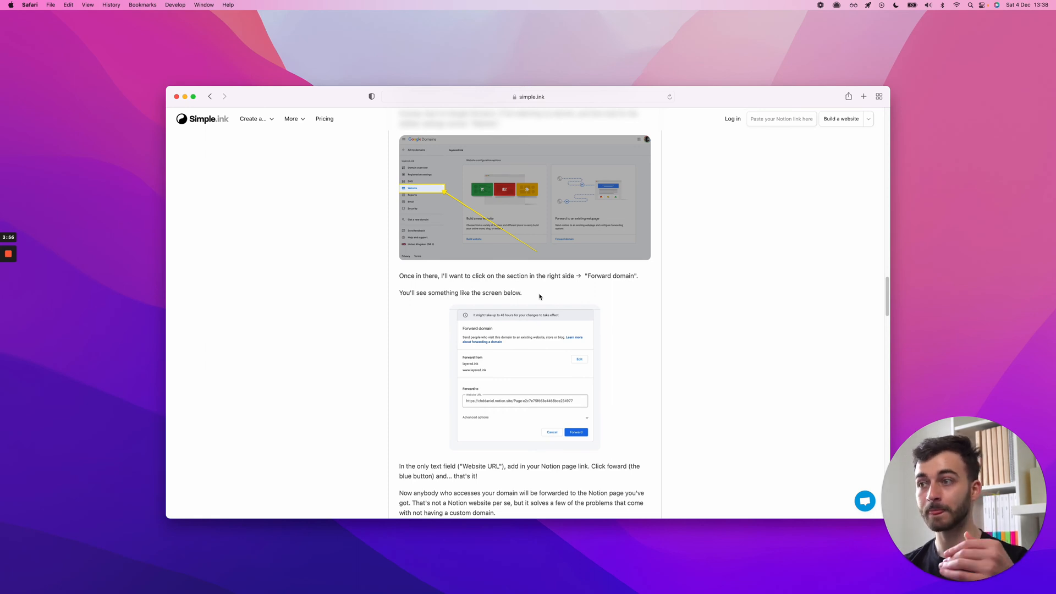
pyautogui.moveTo(520, 356)
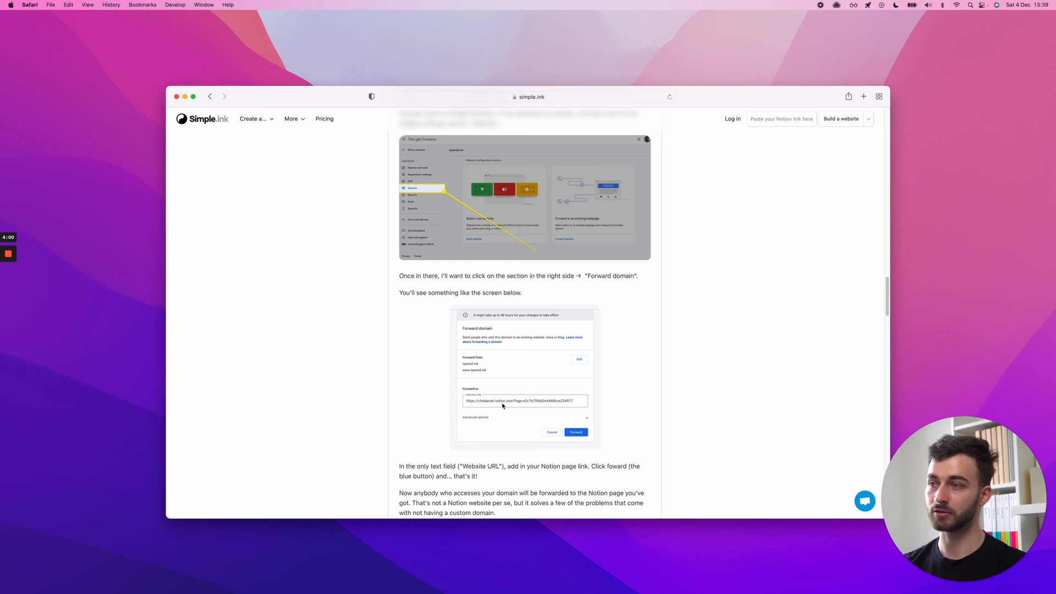
pyautogui.moveTo(535, 370)
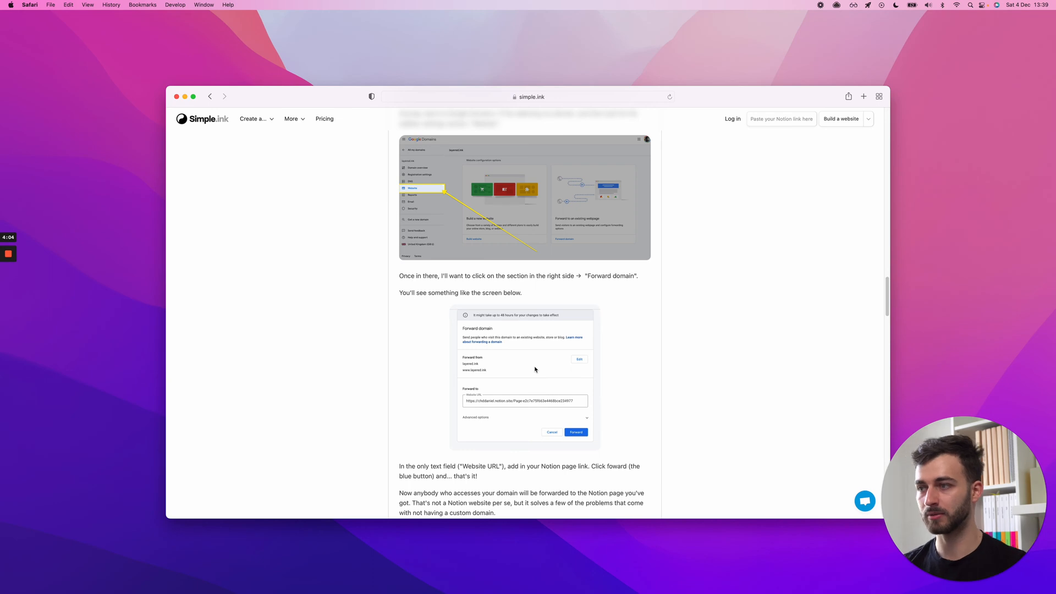
pyautogui.scroll(-3)
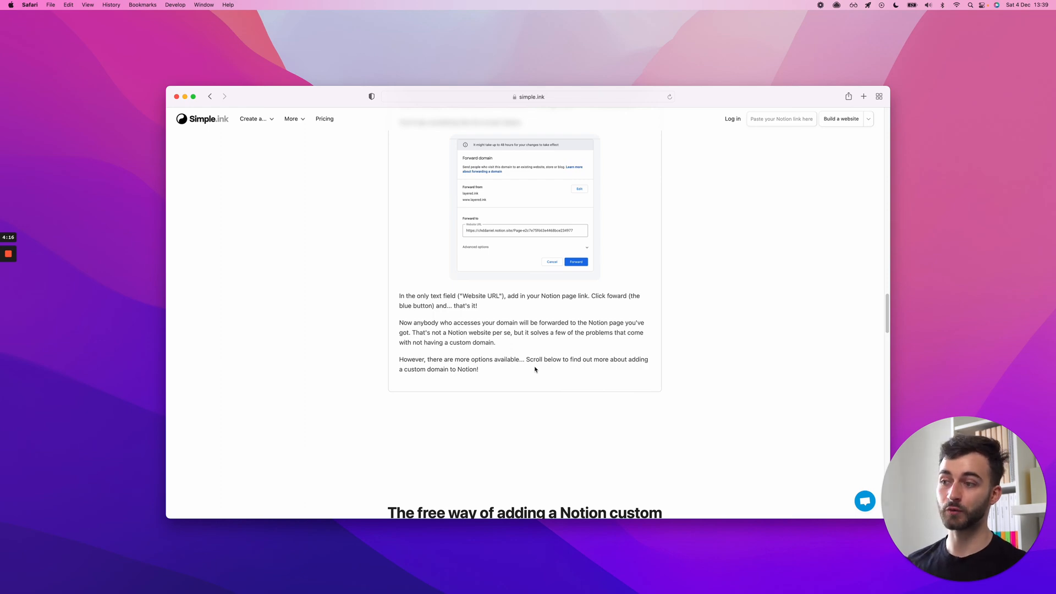
pyautogui.scroll(-3)
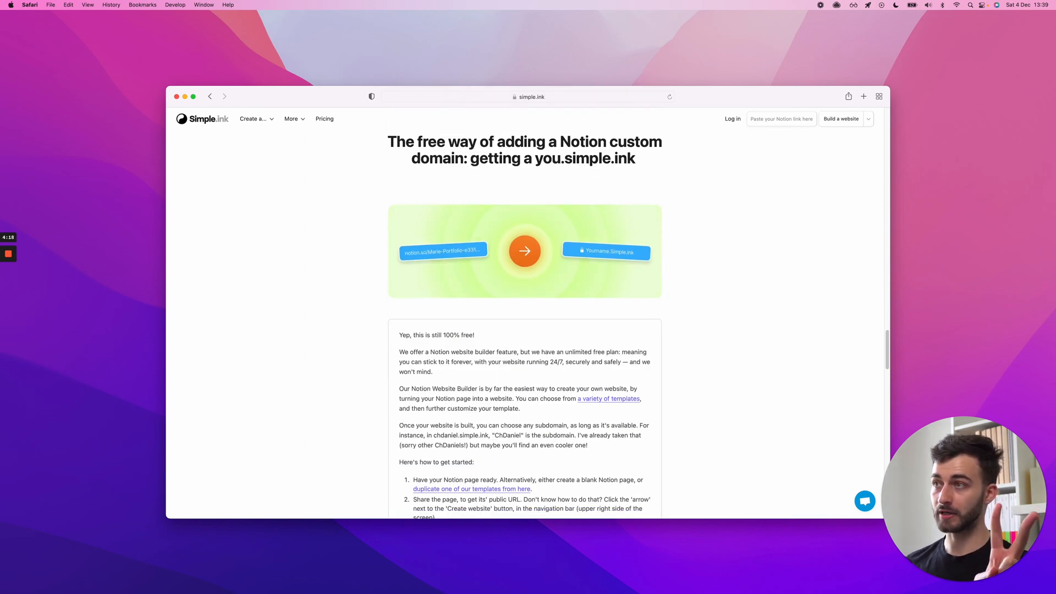
pyautogui.moveTo(659, 291)
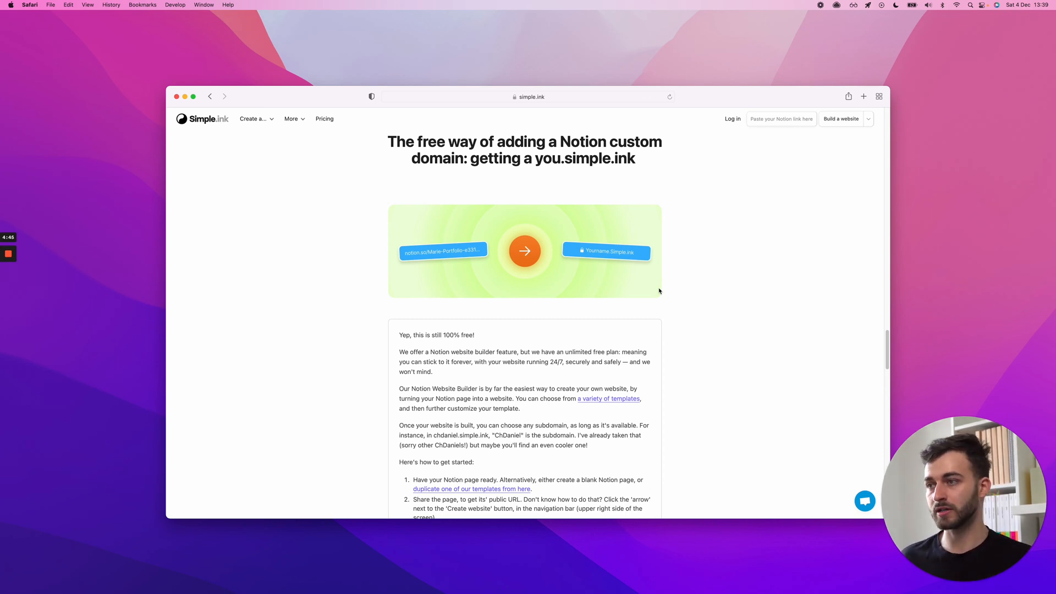
pyautogui.scroll(-3)
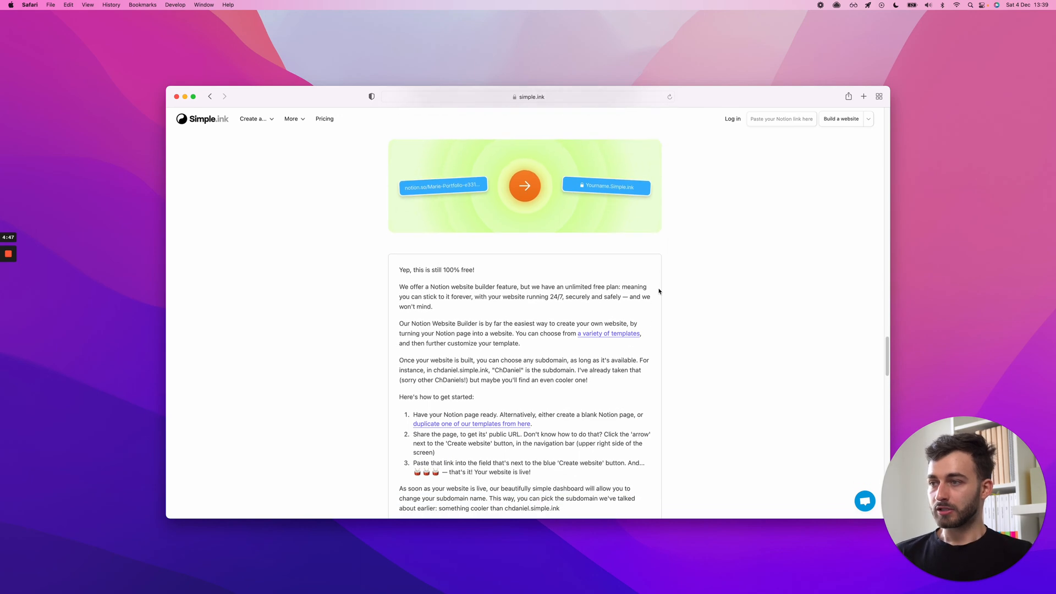
pyautogui.scroll(-3)
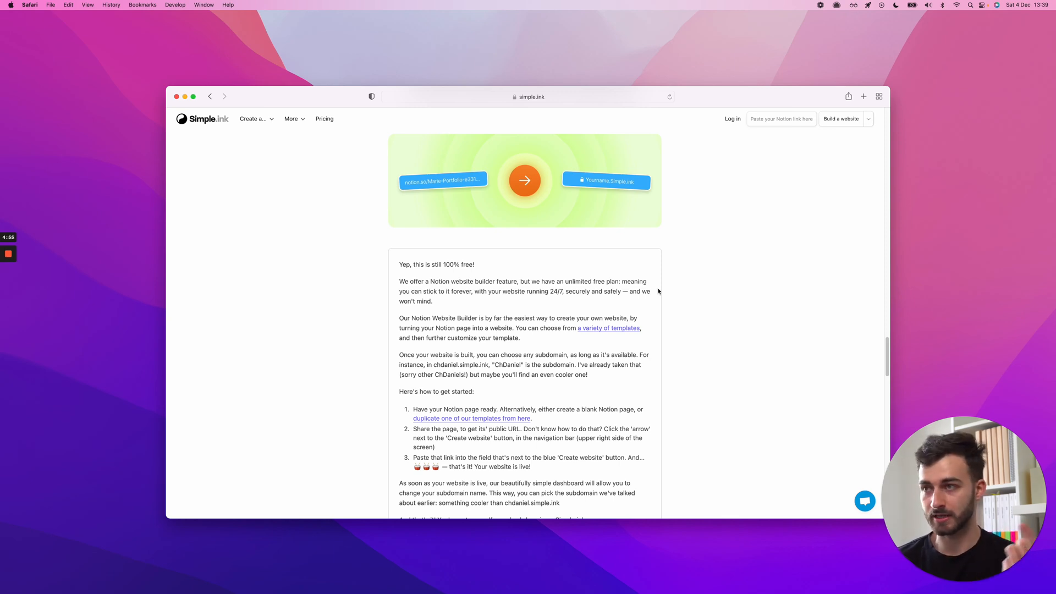
pyautogui.scroll(-3)
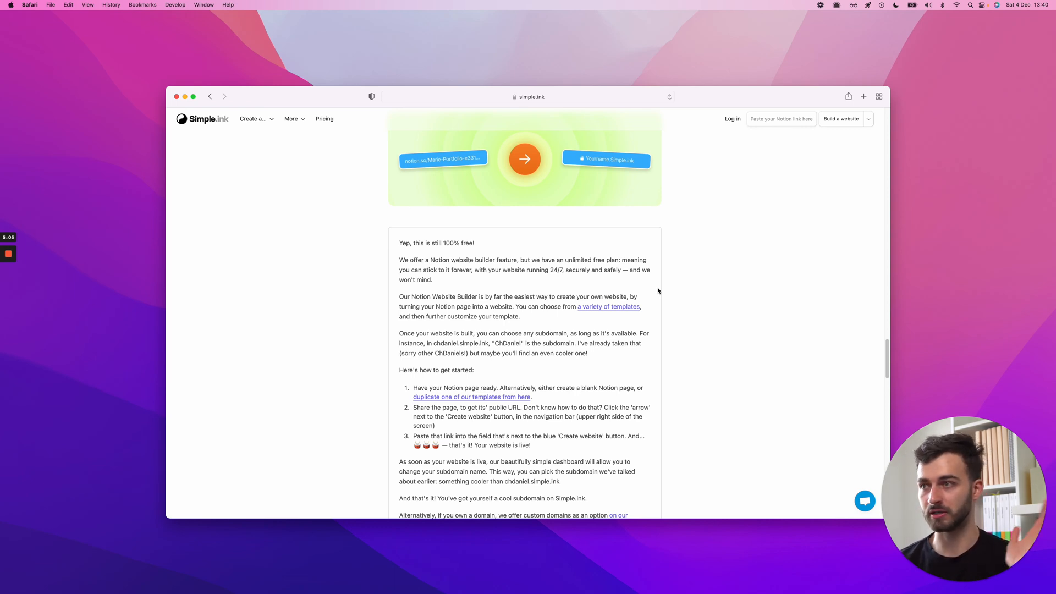
pyautogui.scroll(-3)
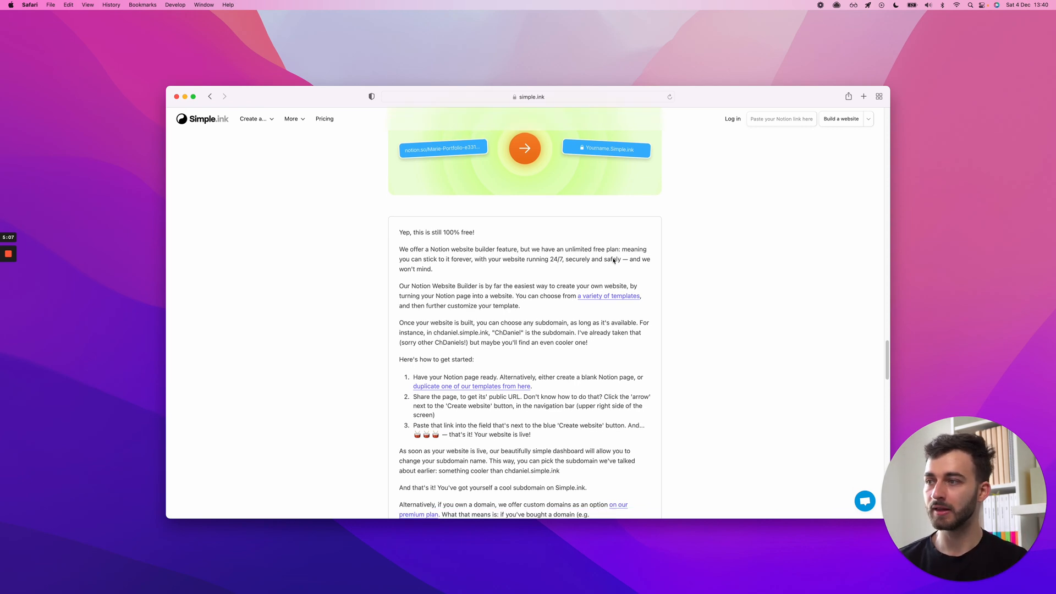
pyautogui.scroll(-3)
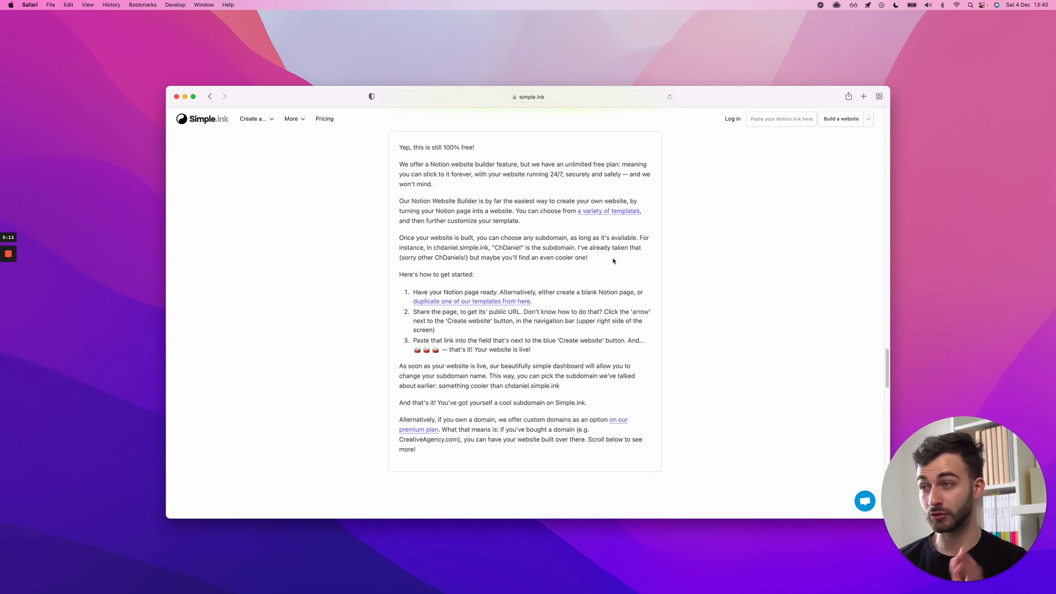
pyautogui.moveTo(590, 300)
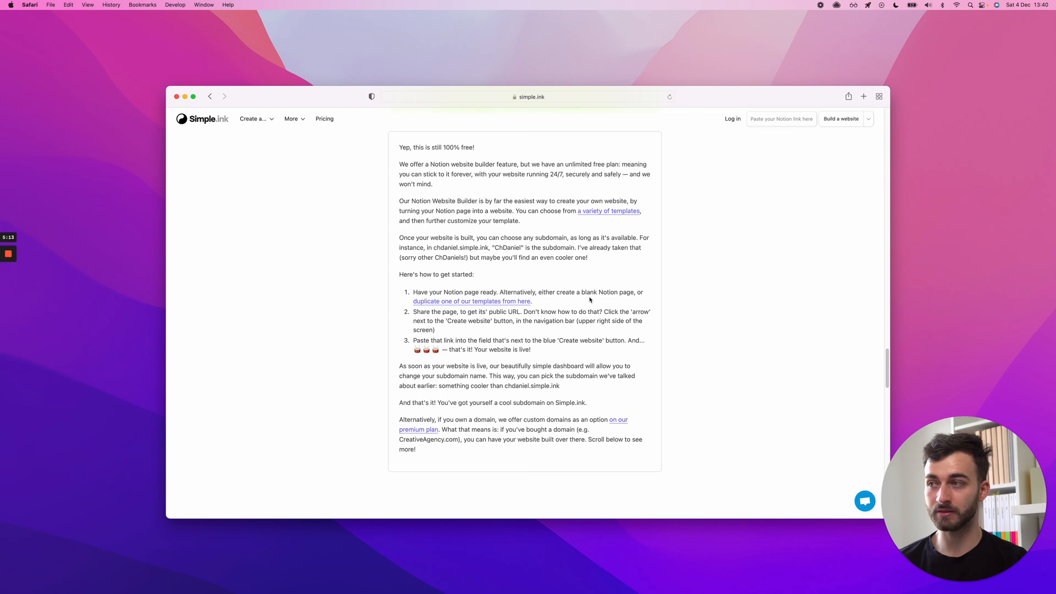
pyautogui.scroll(3)
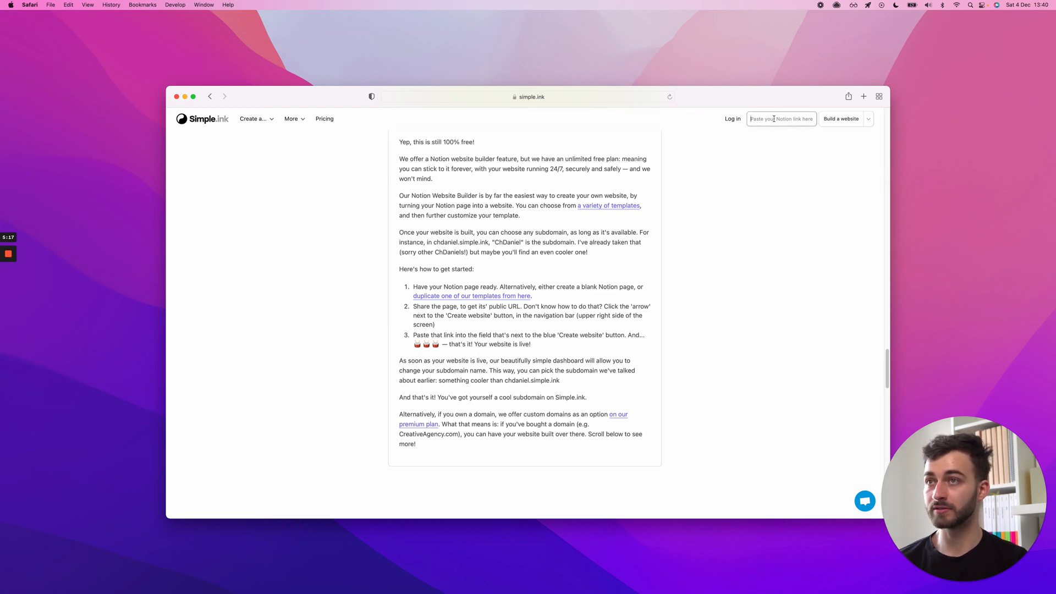
pyautogui.write('w.simple.ink/is-notion-free')
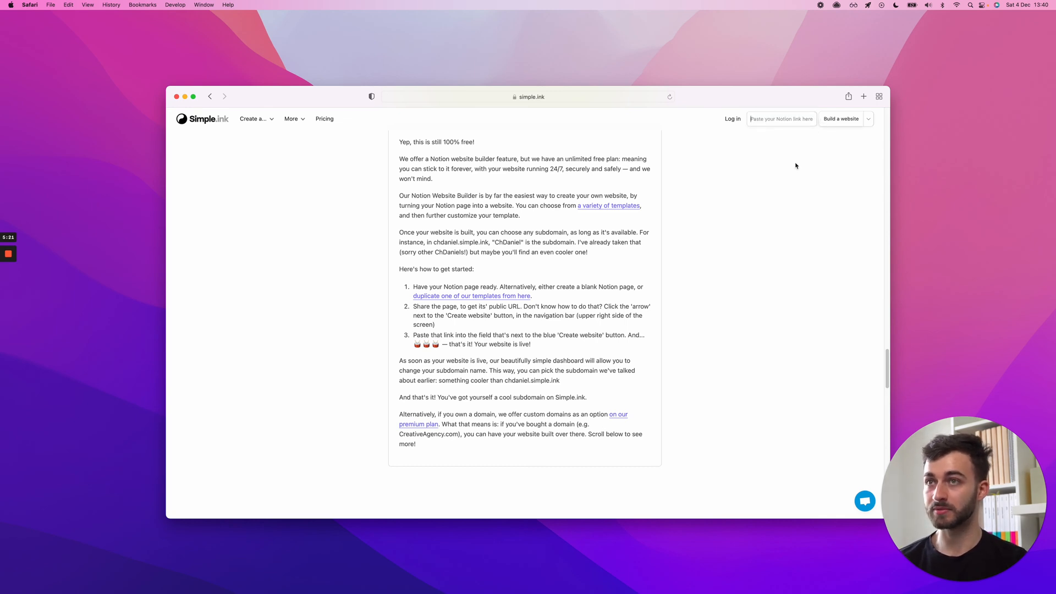
pyautogui.moveTo(791, 177)
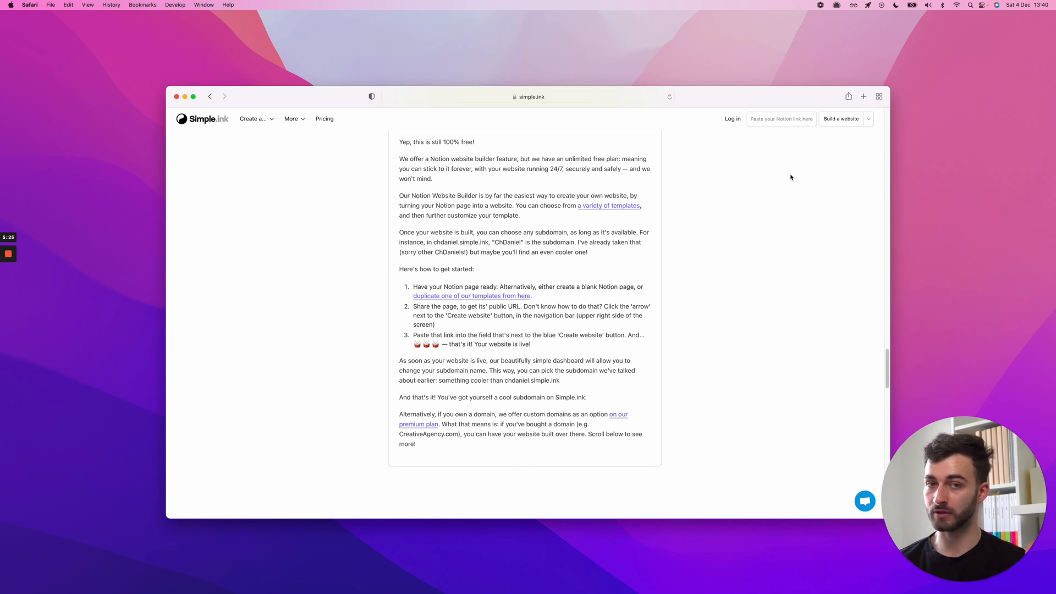
pyautogui.moveTo(610, 336)
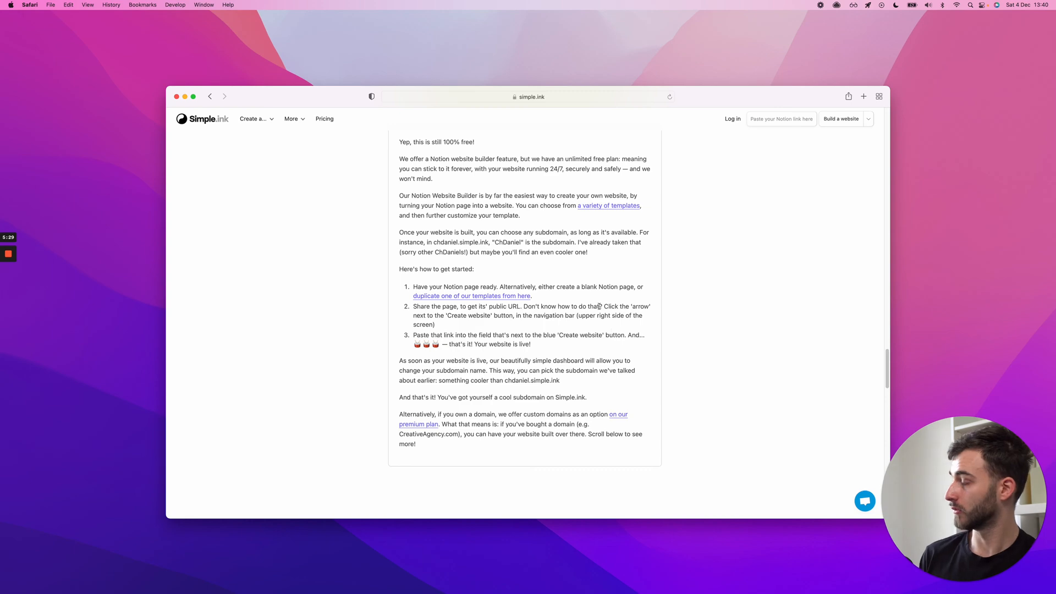
pyautogui.scroll(3)
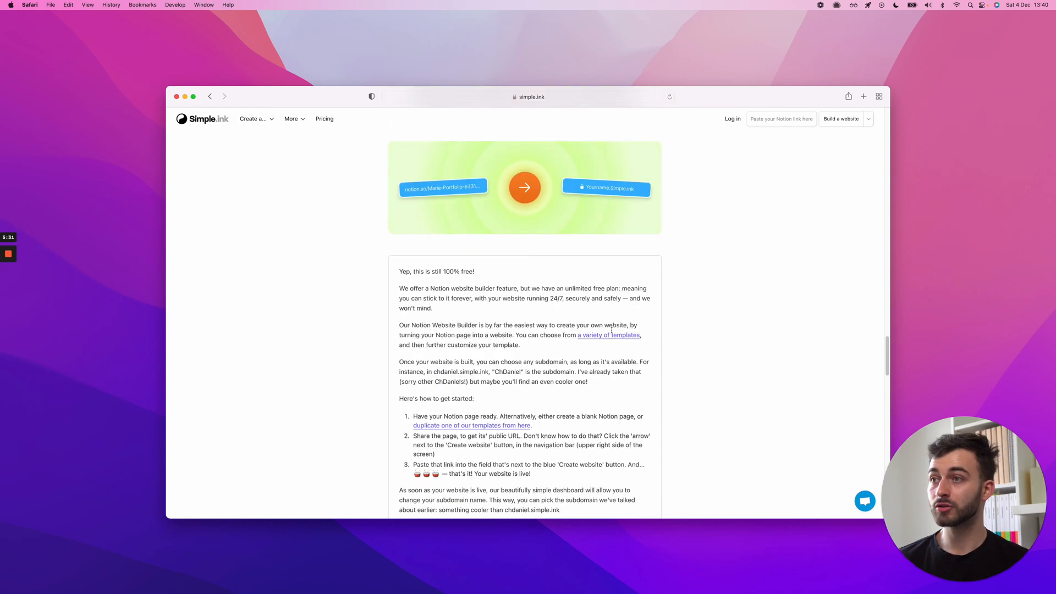
pyautogui.scroll(3)
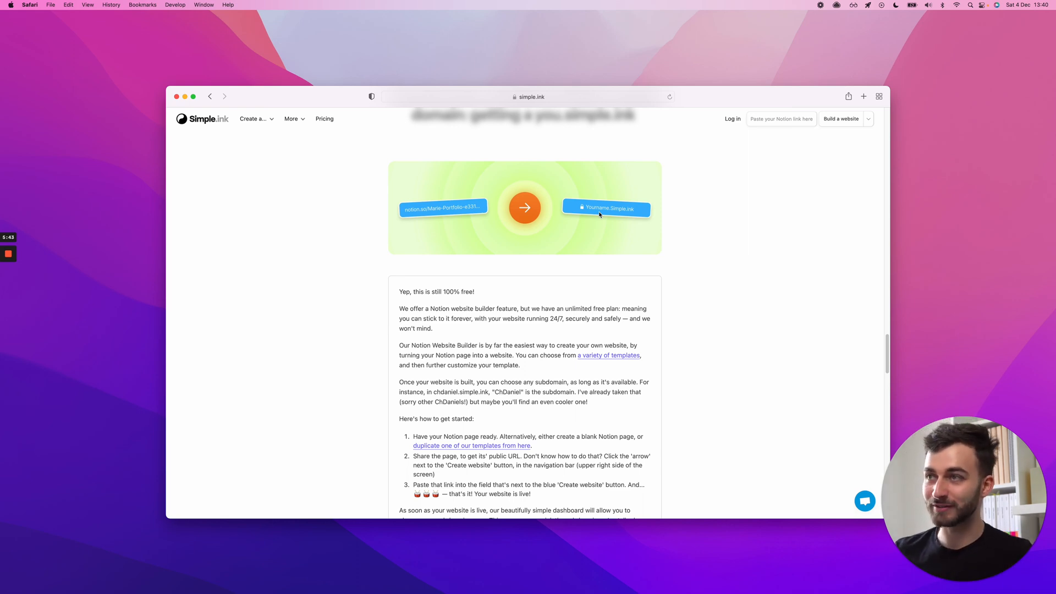
pyautogui.scroll(-3)
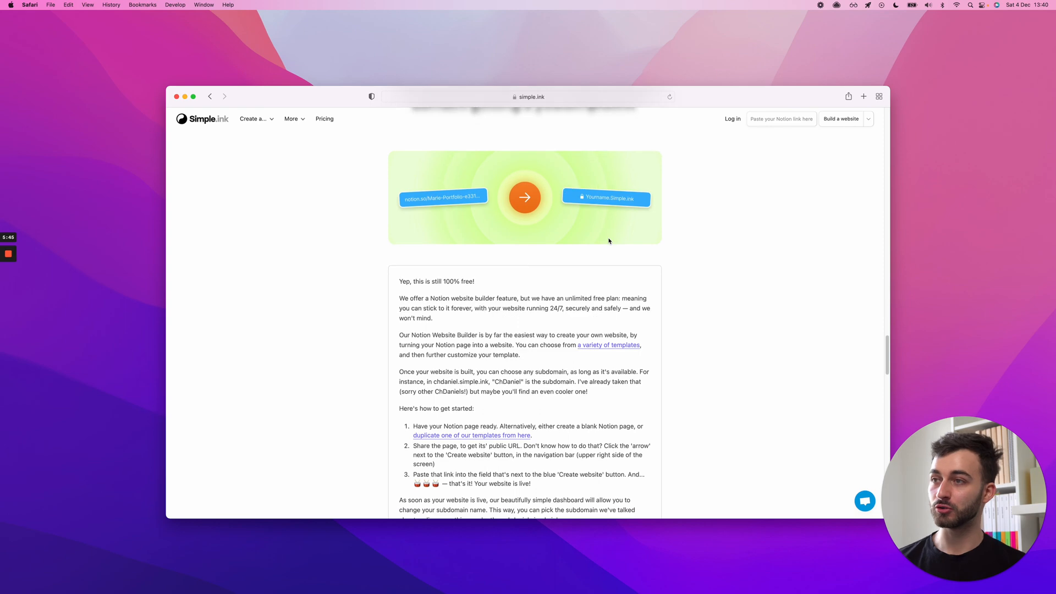
pyautogui.scroll(3)
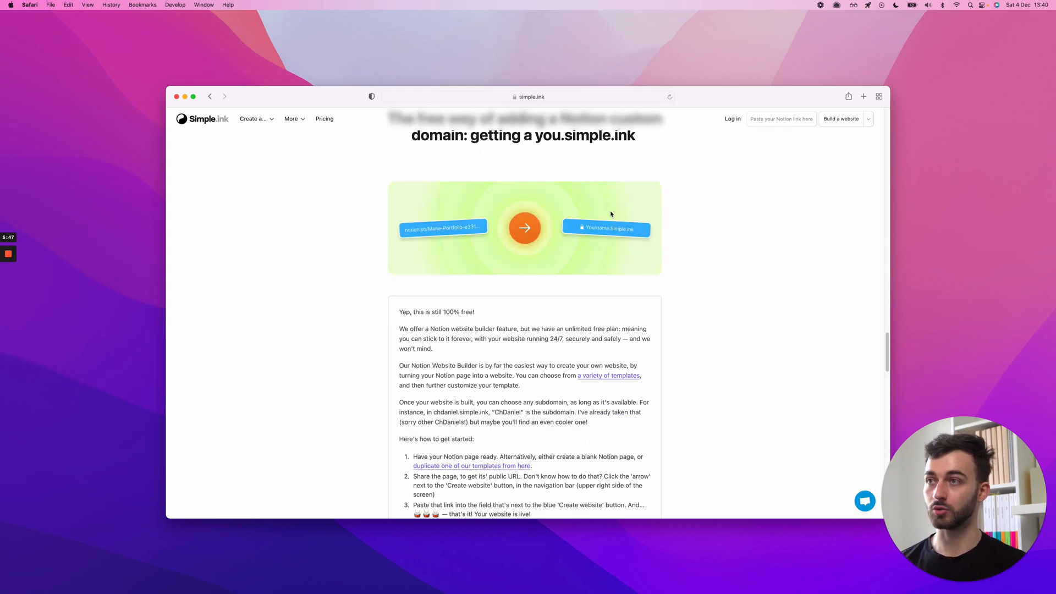
pyautogui.scroll(-3)
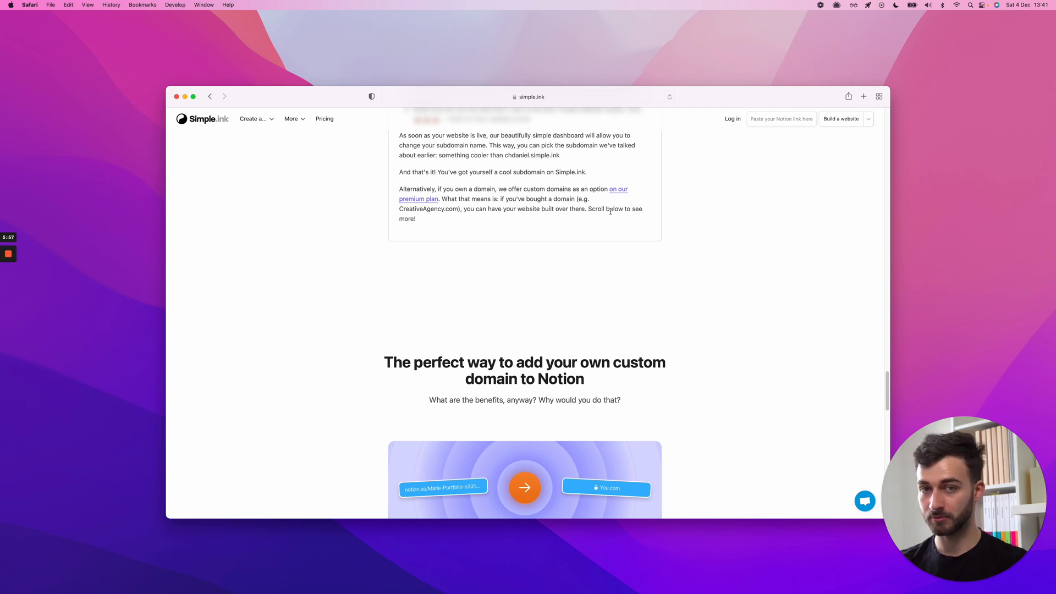
pyautogui.moveTo(505, 233)
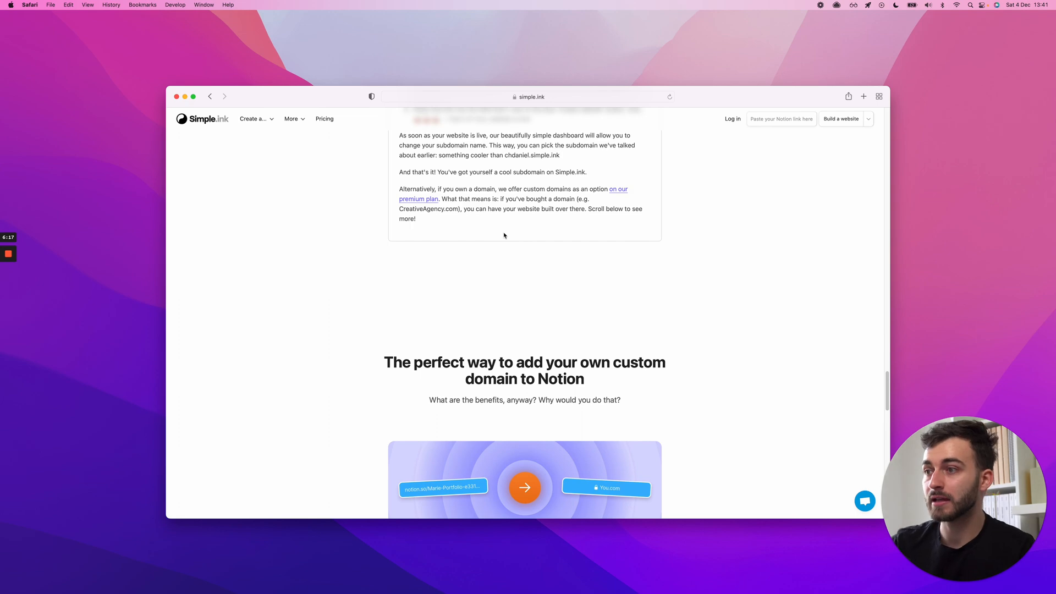
pyautogui.scroll(-3)
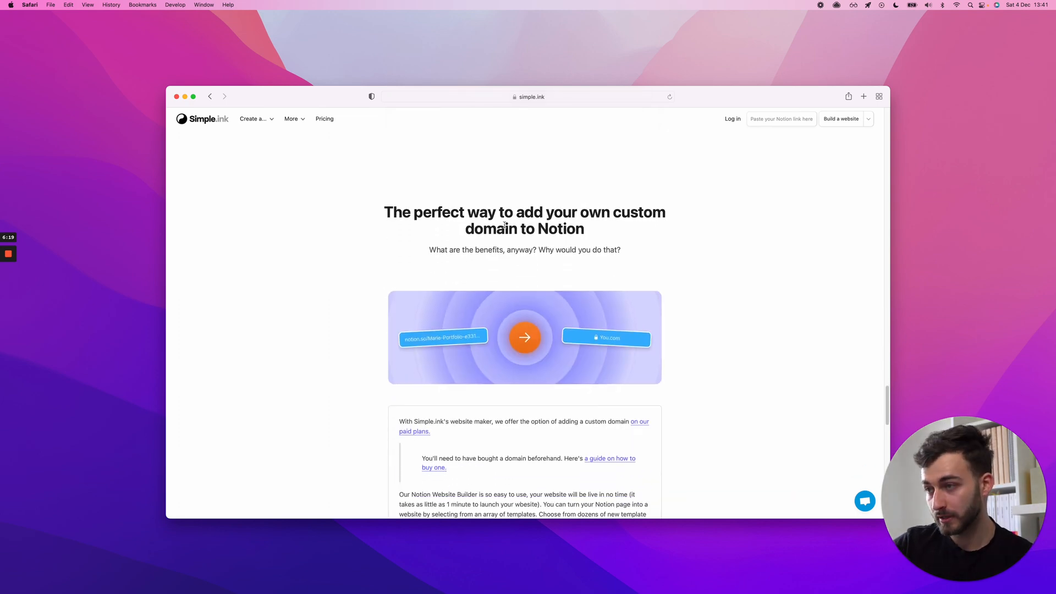
pyautogui.scroll(-3)
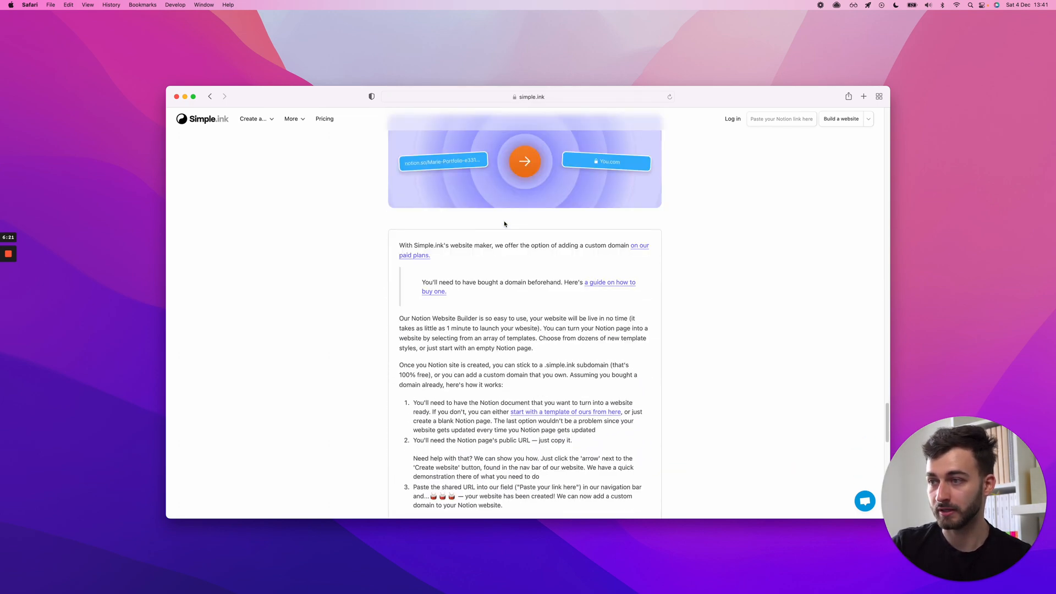
pyautogui.scroll(-3)
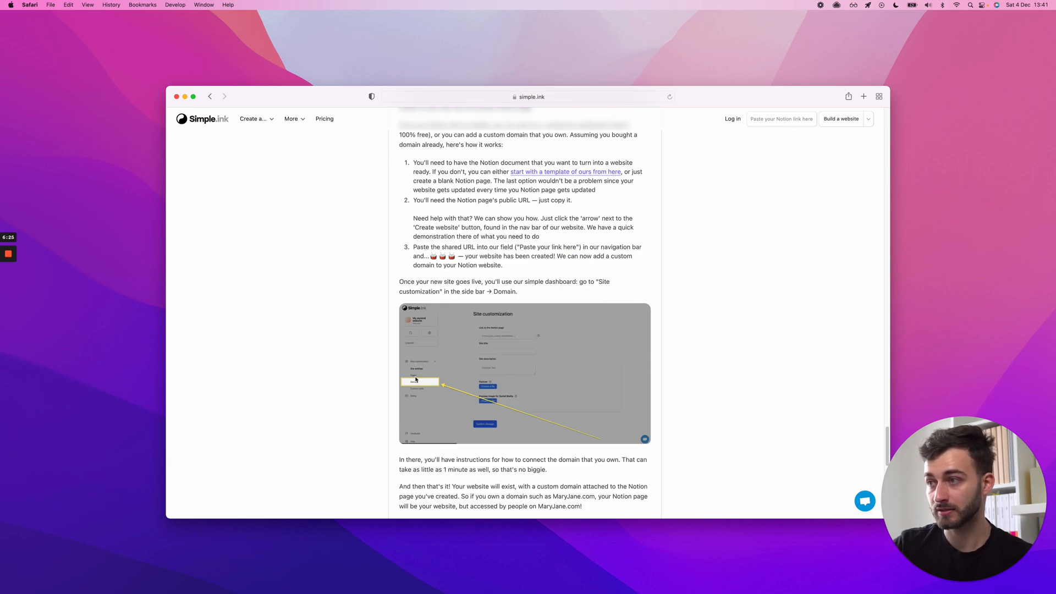
pyautogui.scroll(-3)
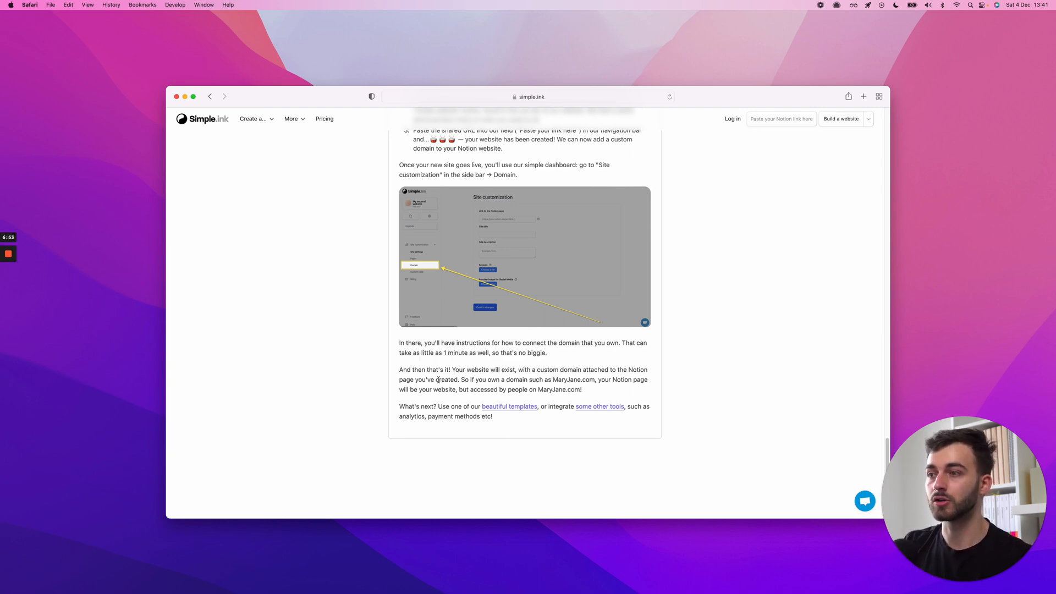
pyautogui.scroll(3)
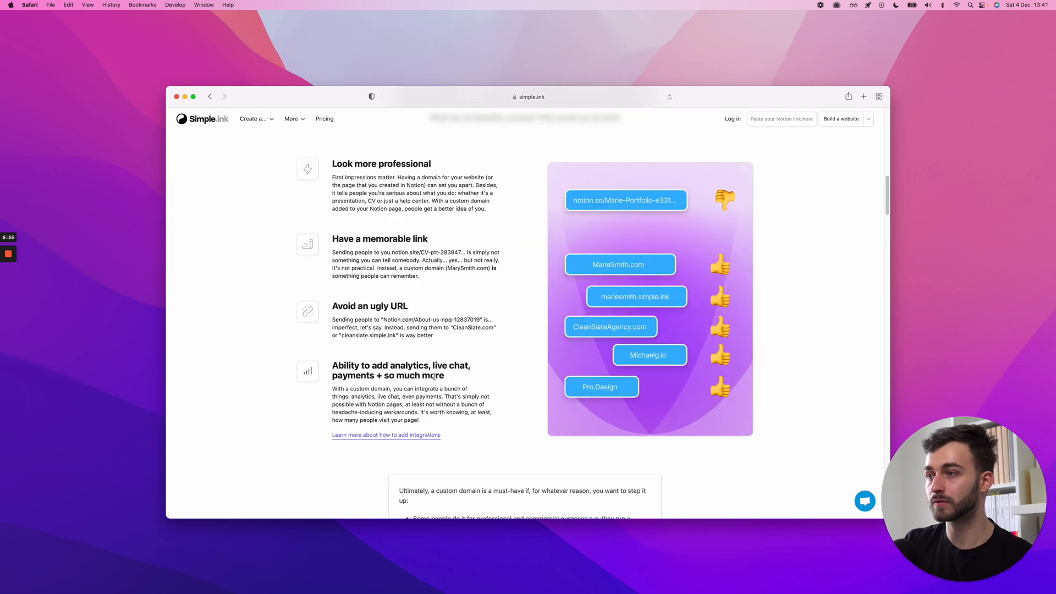
pyautogui.scroll(-3)
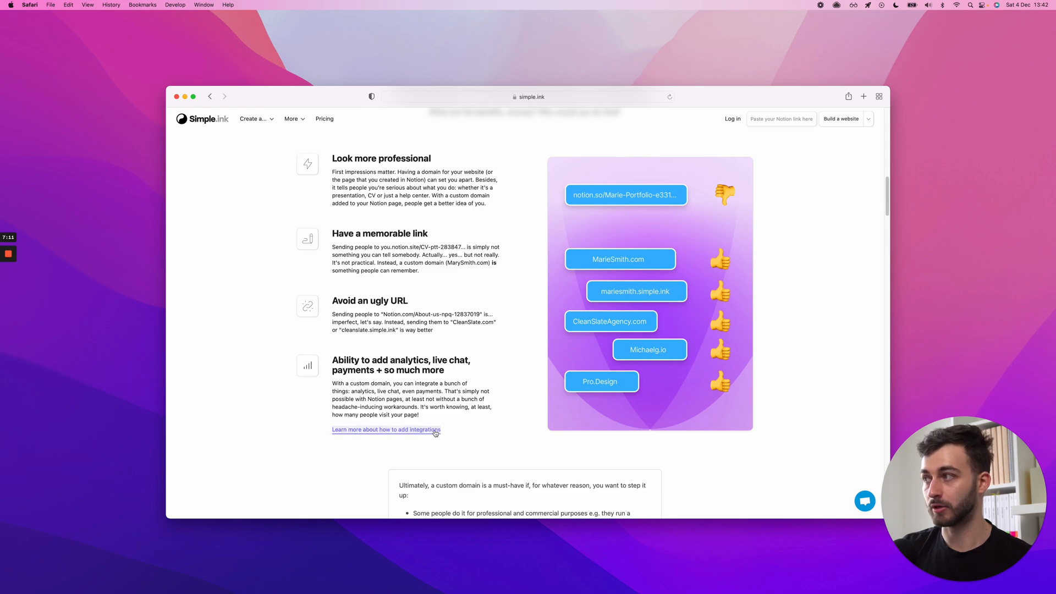
pyautogui.scroll(-3)
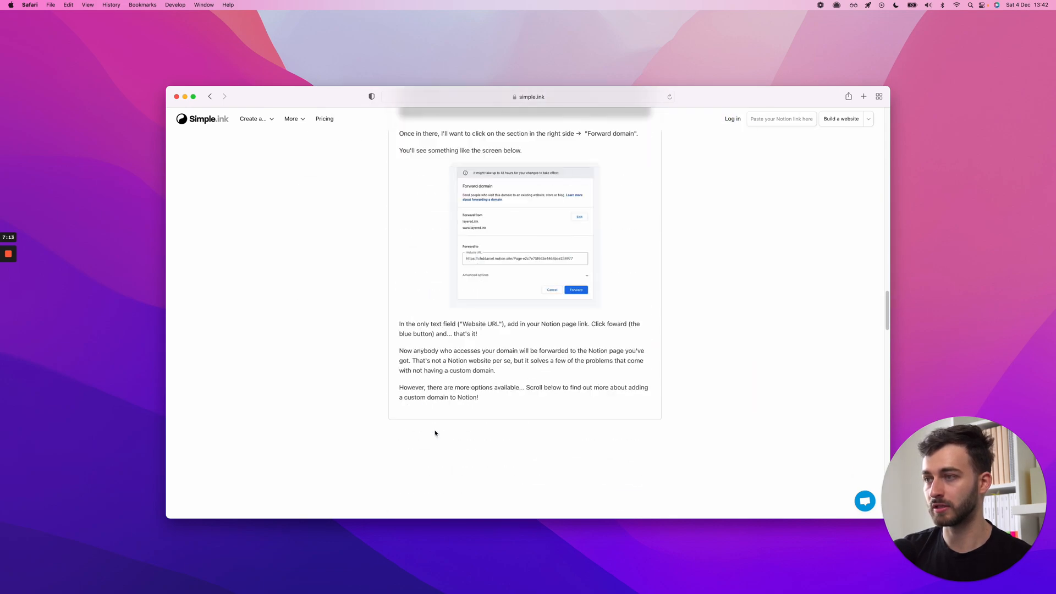